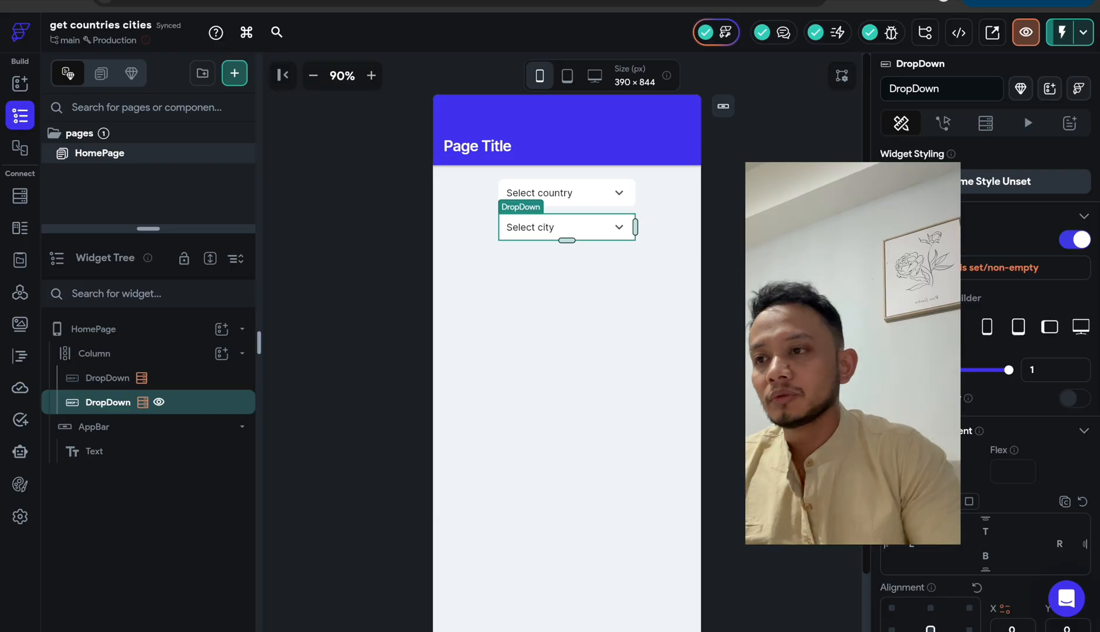
Choose Cuba from the country dropdown in the test run
left_click(538, 193)
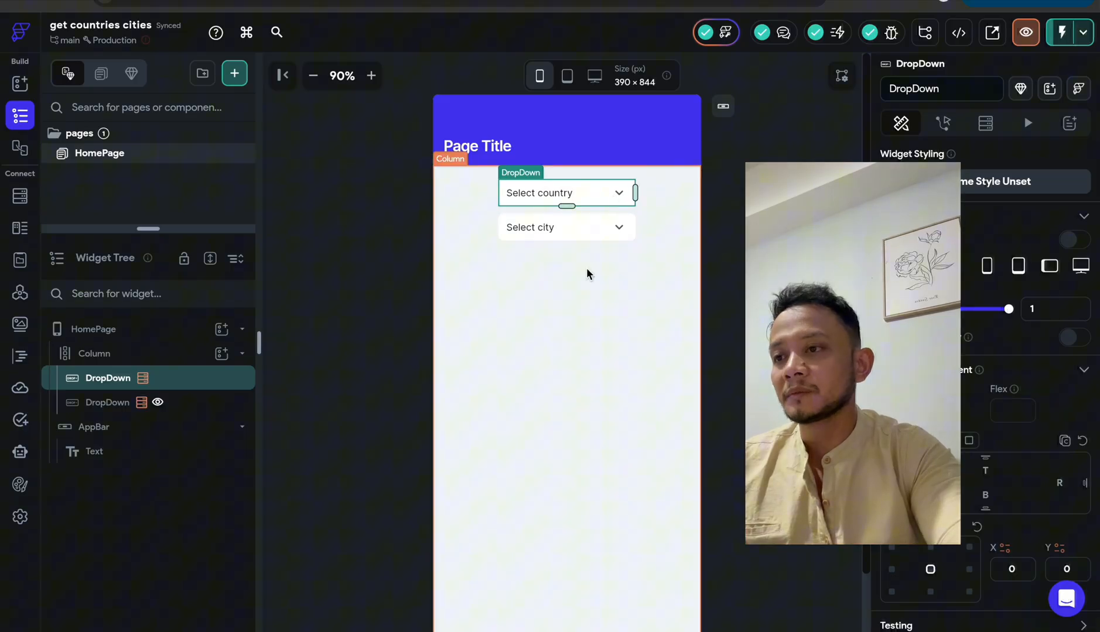
mouse_move(549, 246)
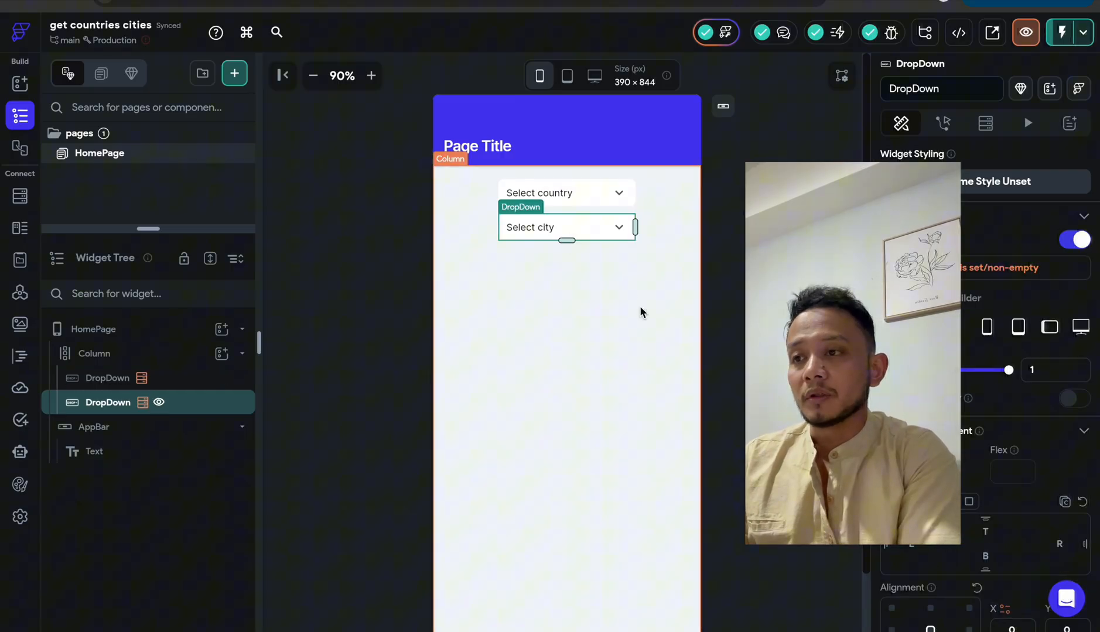
mouse_move(672, 237)
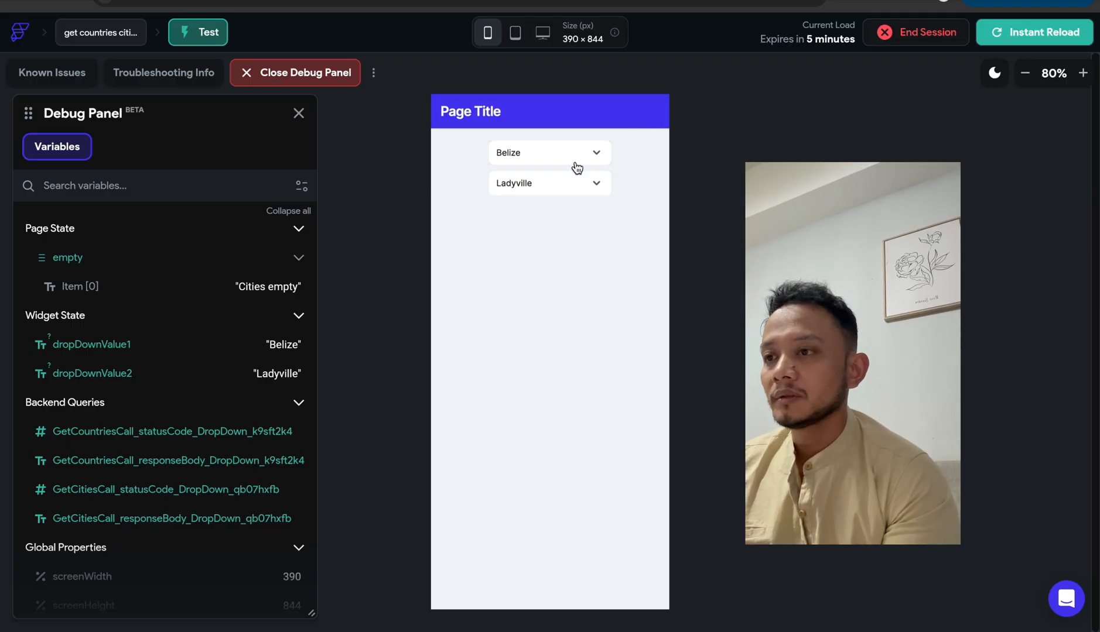
left_click(549, 153)
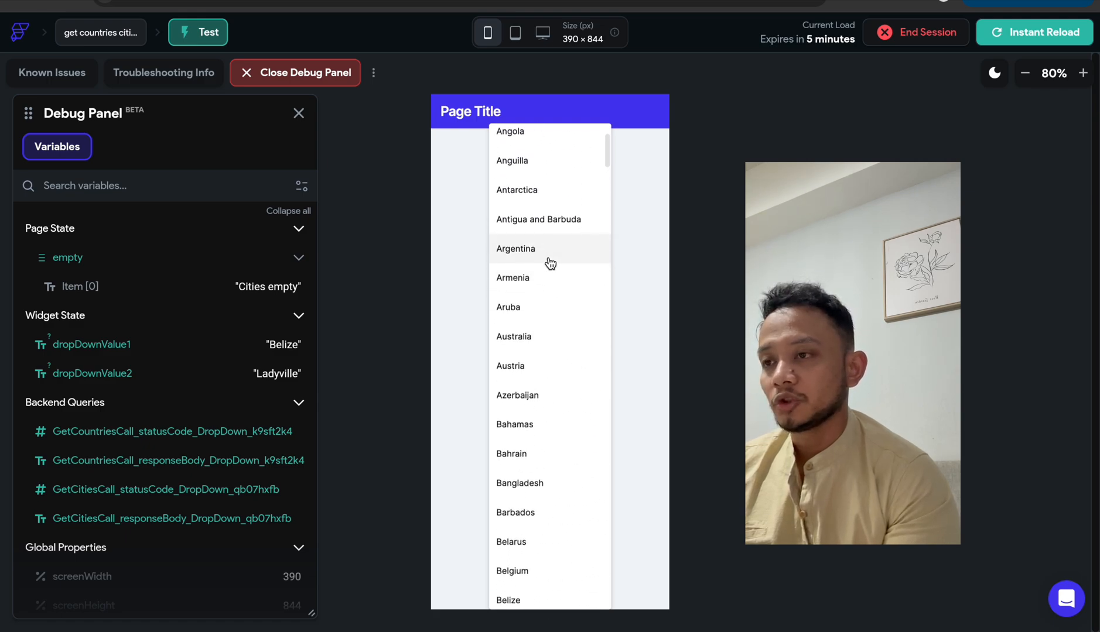
scroll("down", 3)
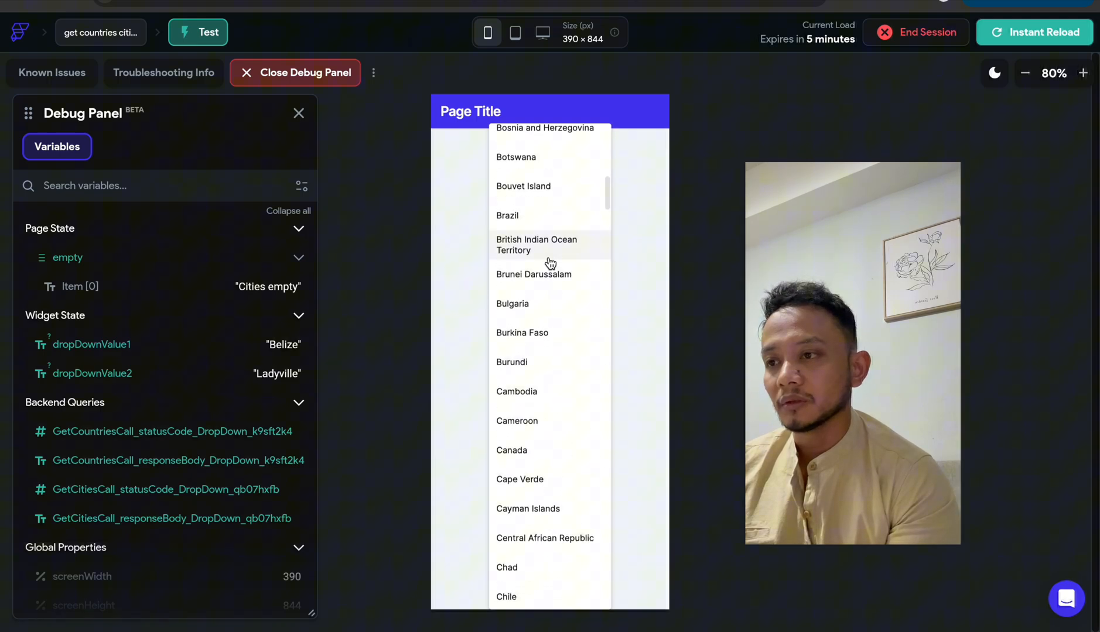
scroll("down", 3)
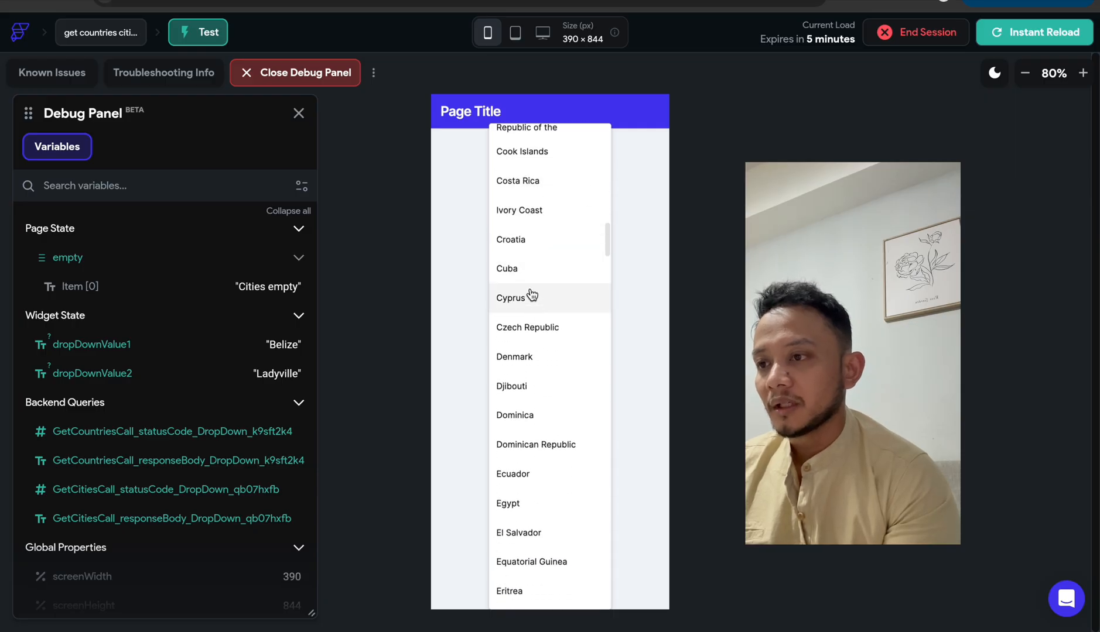
left_click(506, 269)
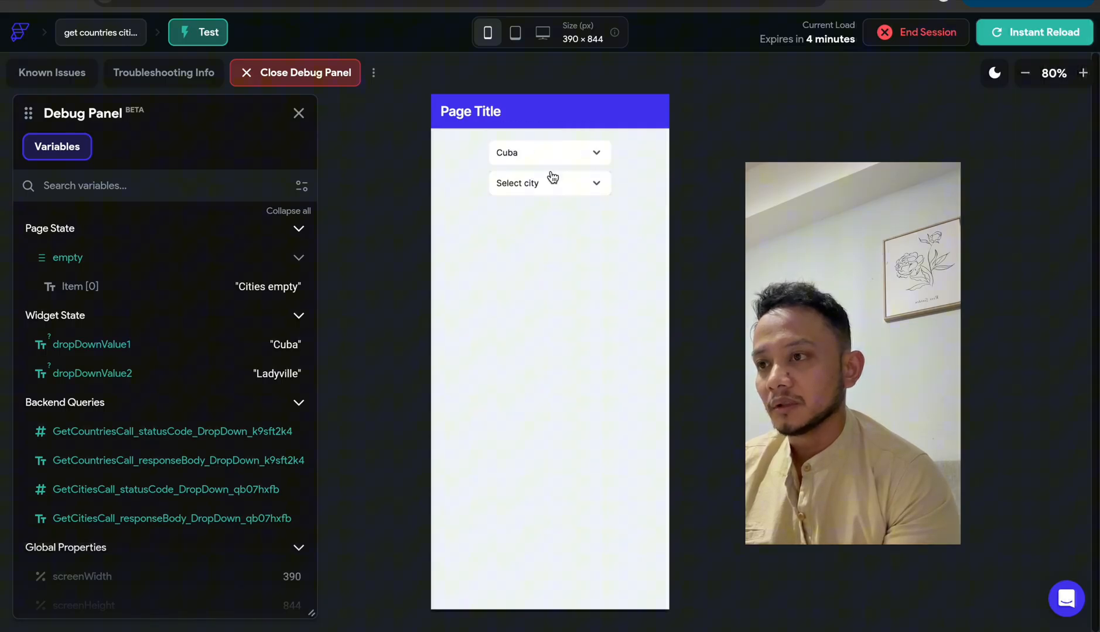
mouse_move(534, 155)
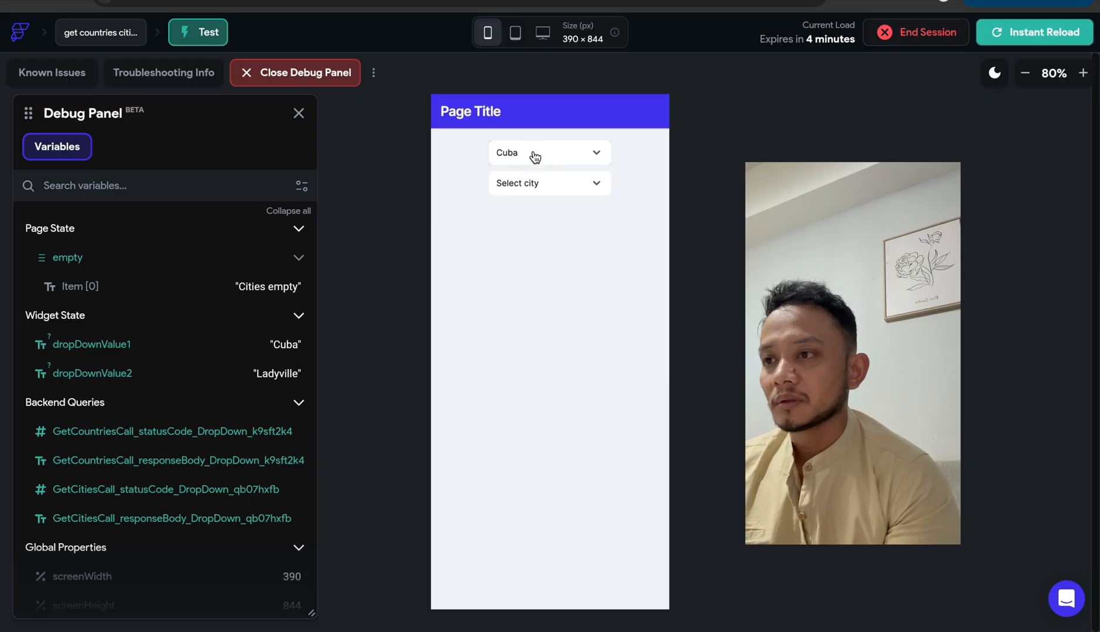
Browse the Cuban cities loaded into the city dropdown and pick Municipio de Abreus
left_click(549, 183)
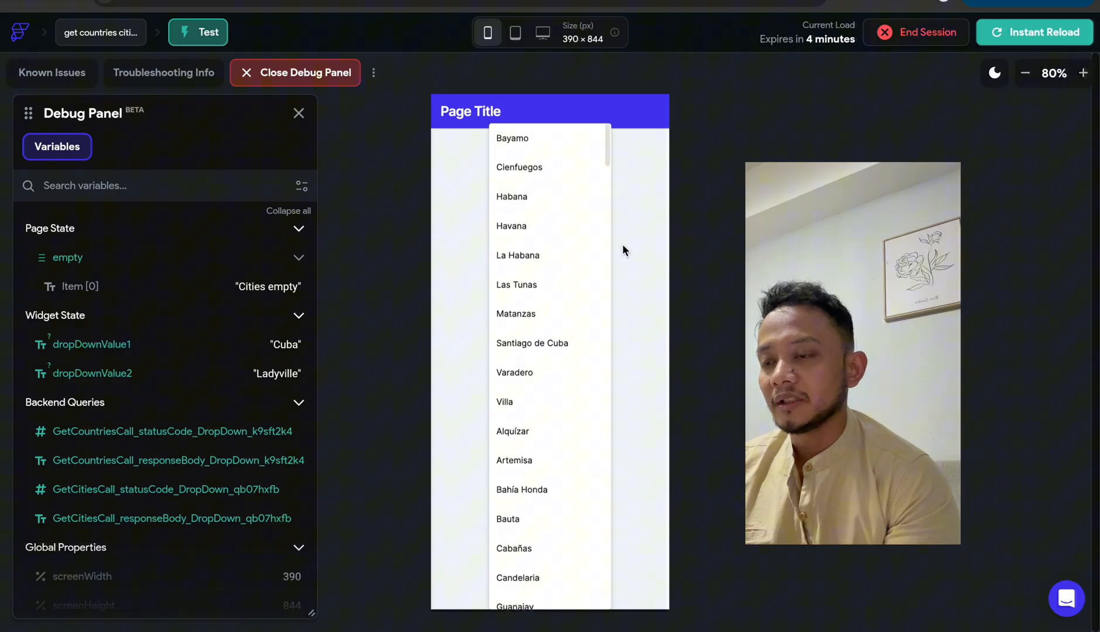
scroll("down", 3)
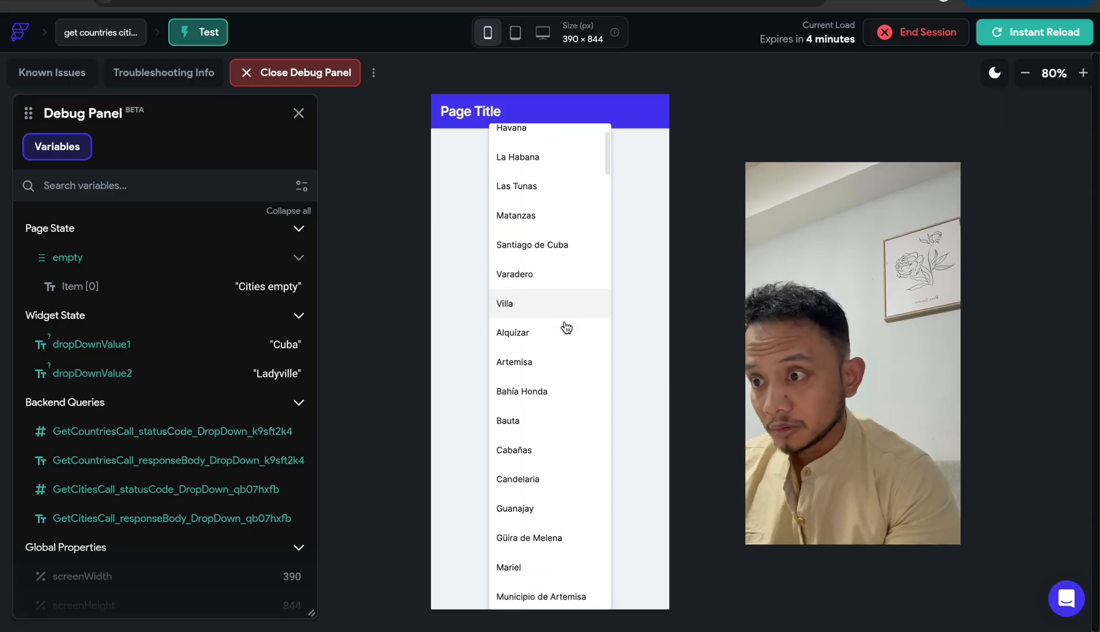
scroll("down", 3)
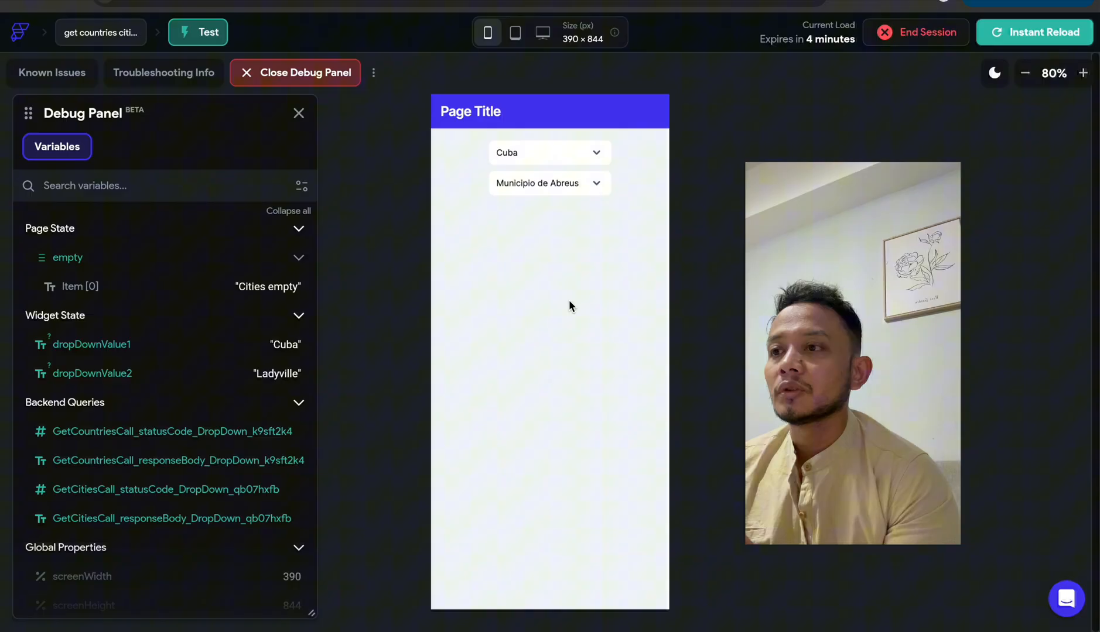
left_click(549, 183)
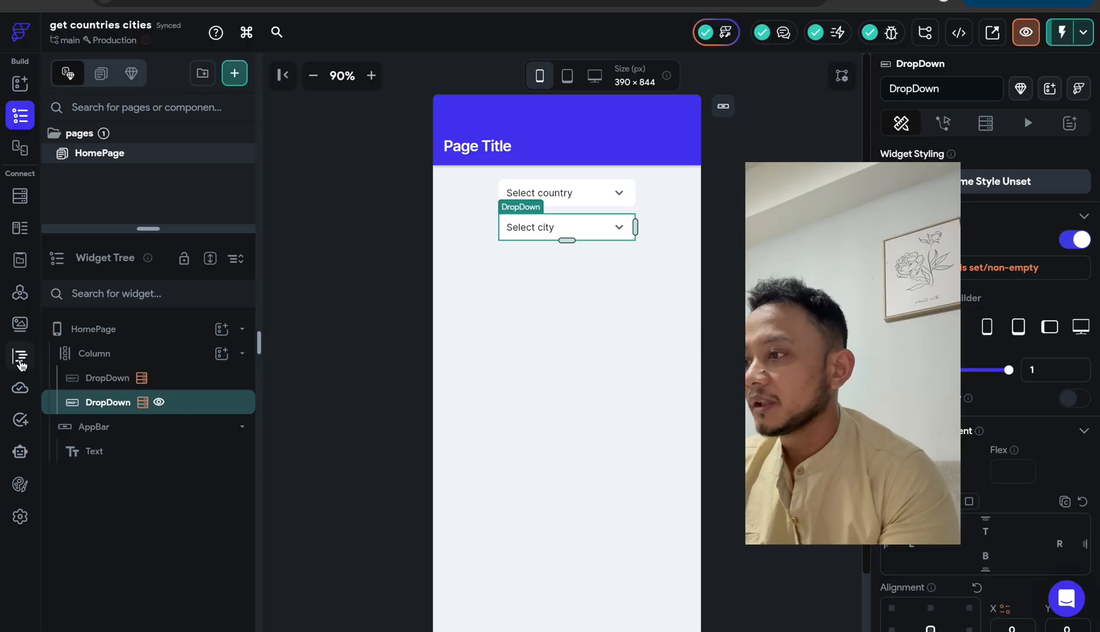
mouse_move(19, 356)
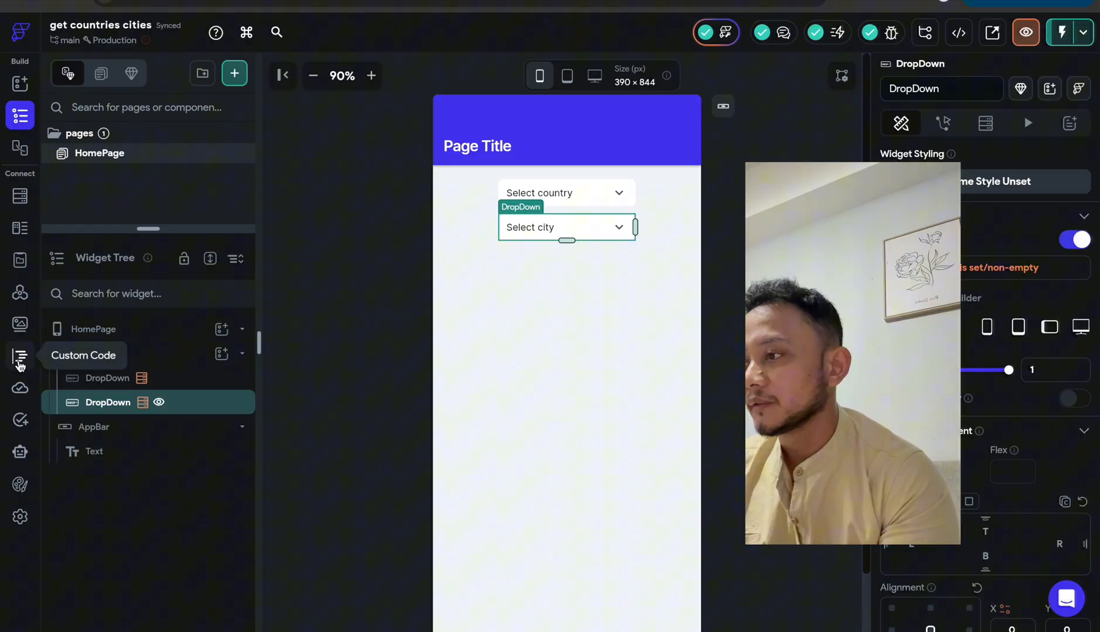
Run a test of the get countries API call and inspect the returned country names, highlighting Afghanistan
left_click(20, 293)
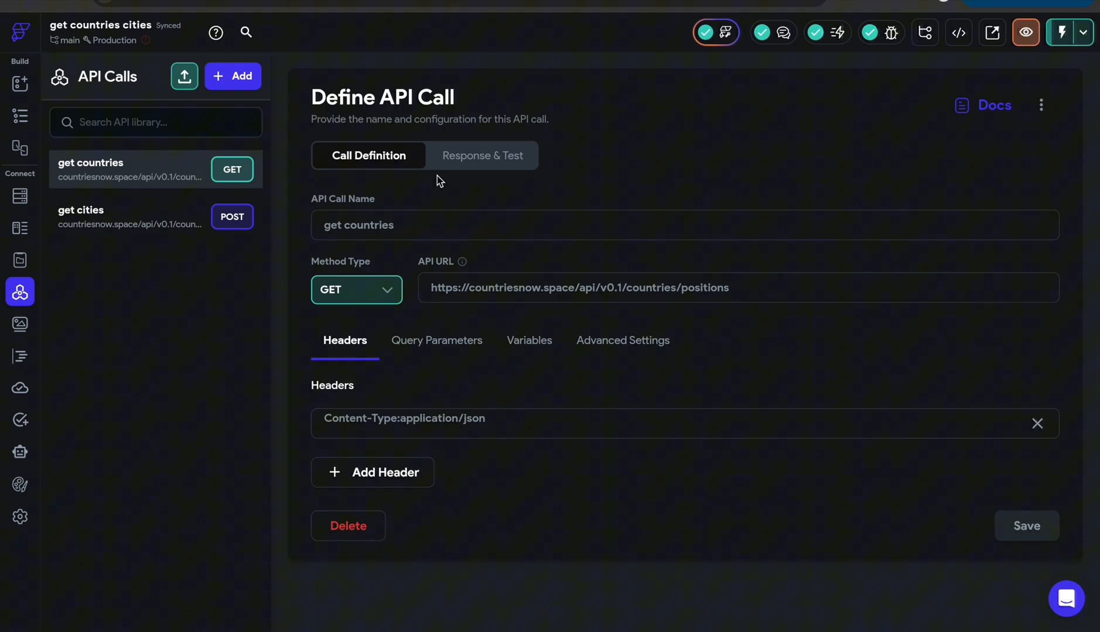
mouse_move(656, 322)
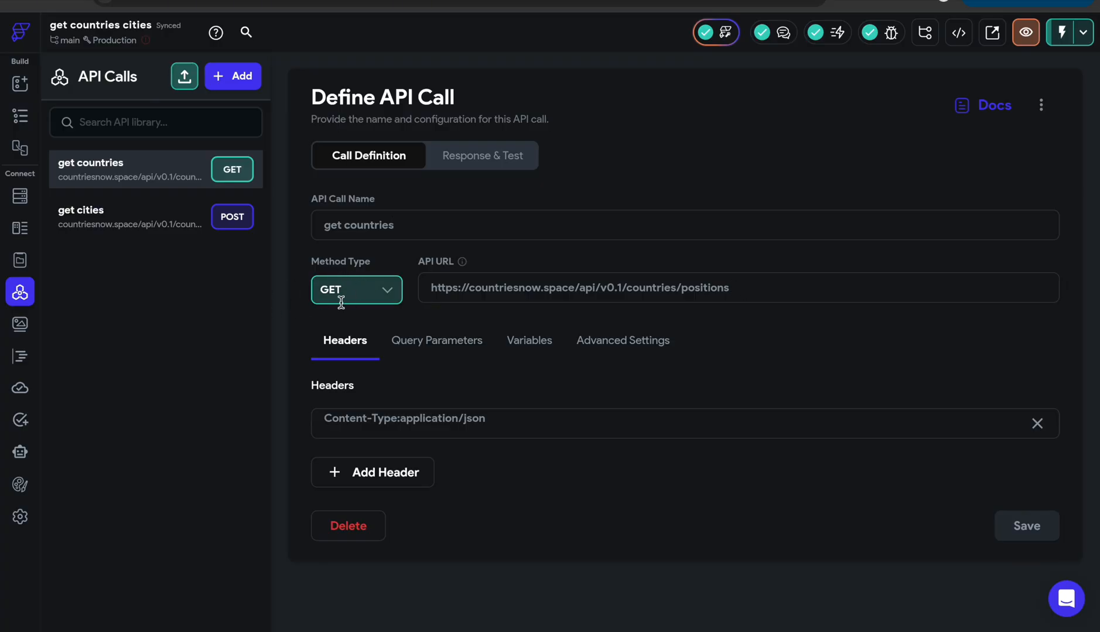
mouse_move(663, 246)
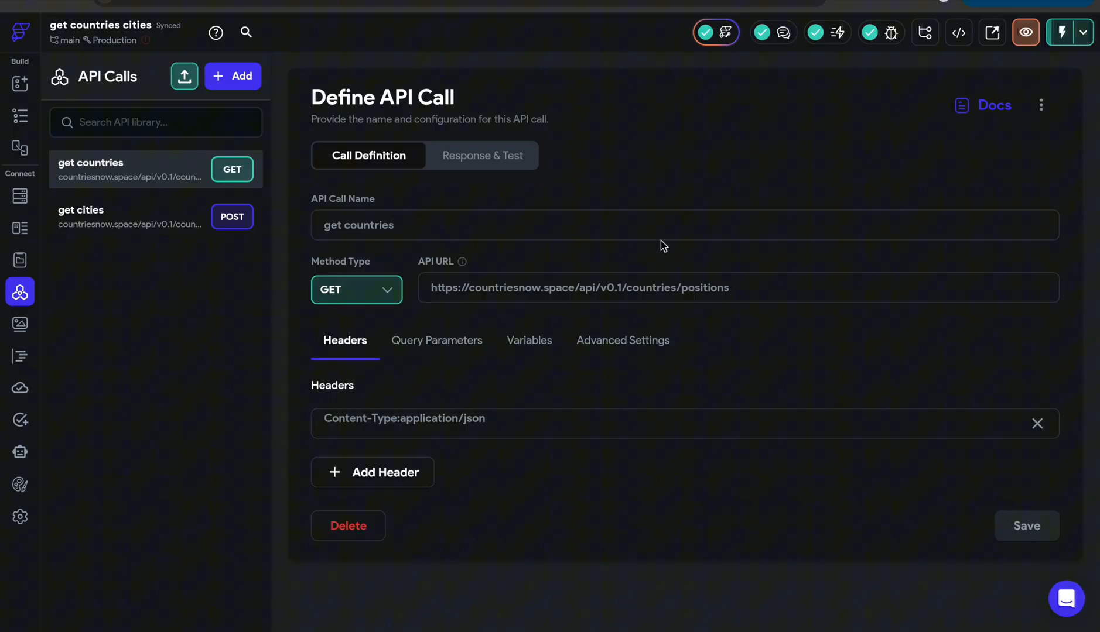
mouse_move(406, 420)
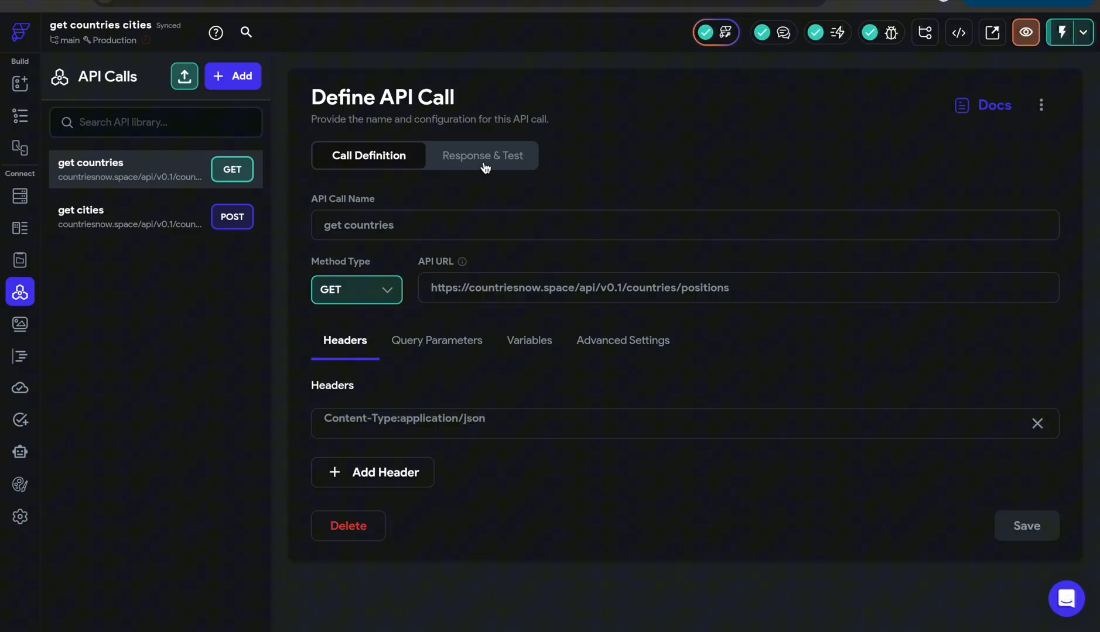
left_click(482, 156)
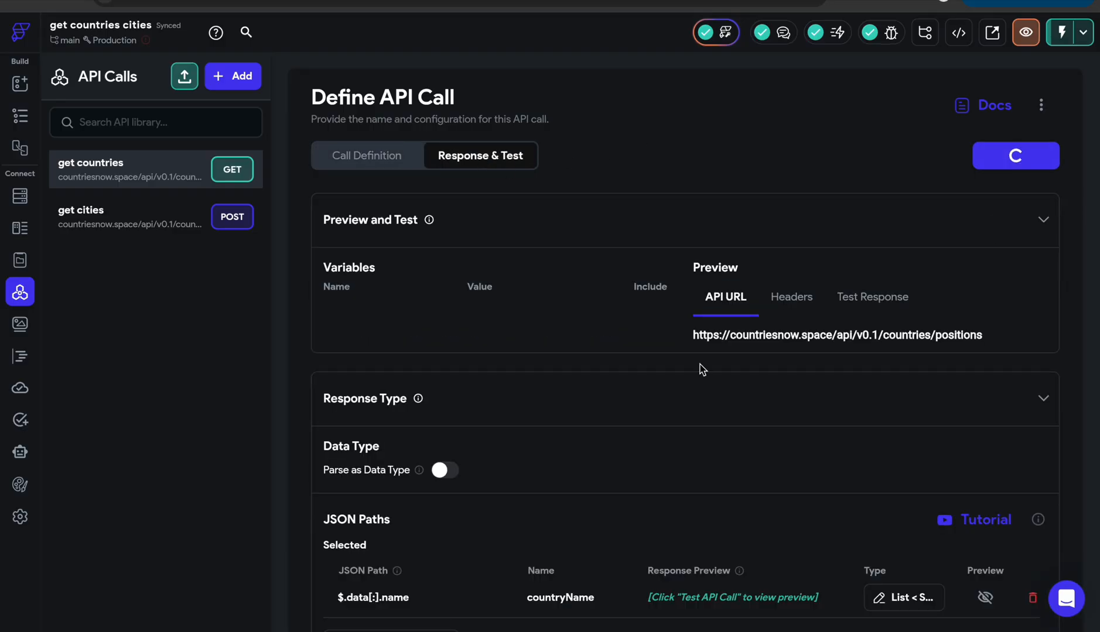
left_click(1014, 156)
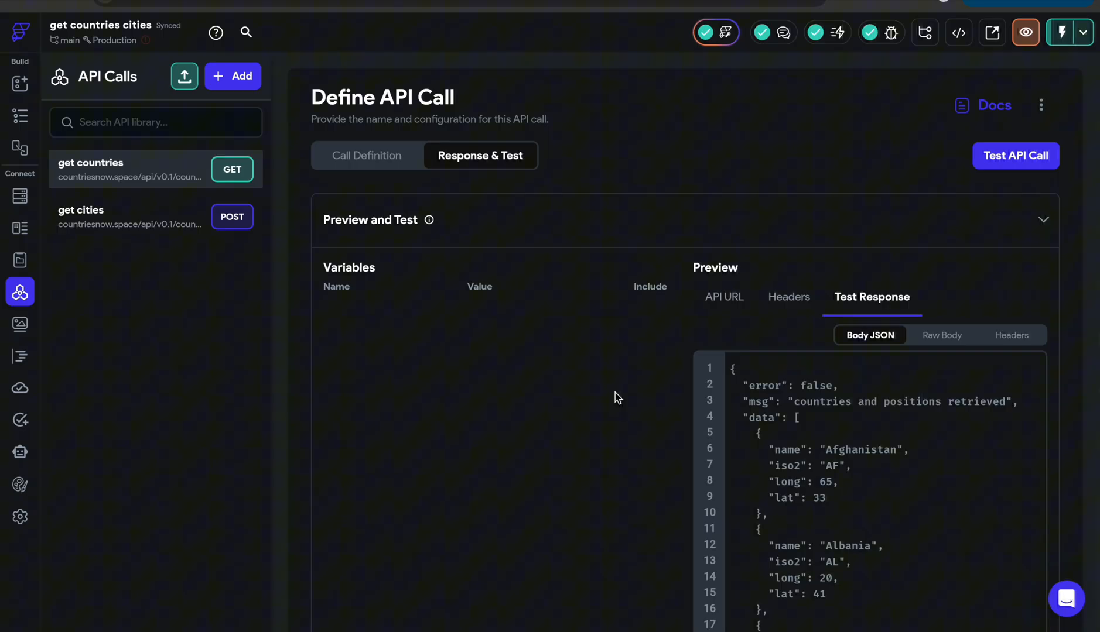
scroll("down", 3)
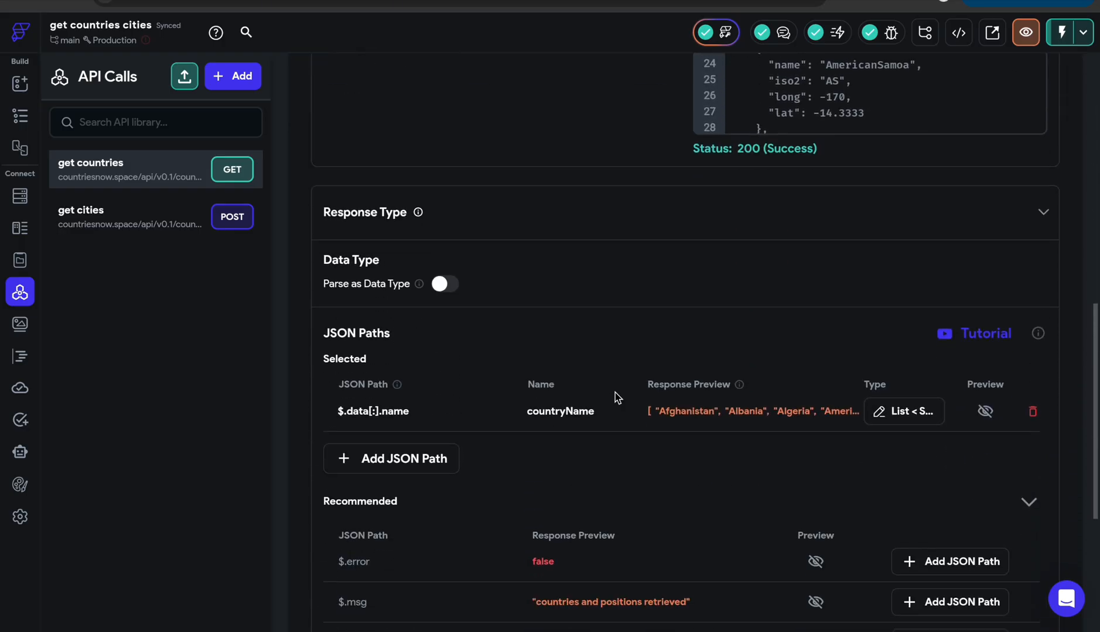
scroll("down", 3)
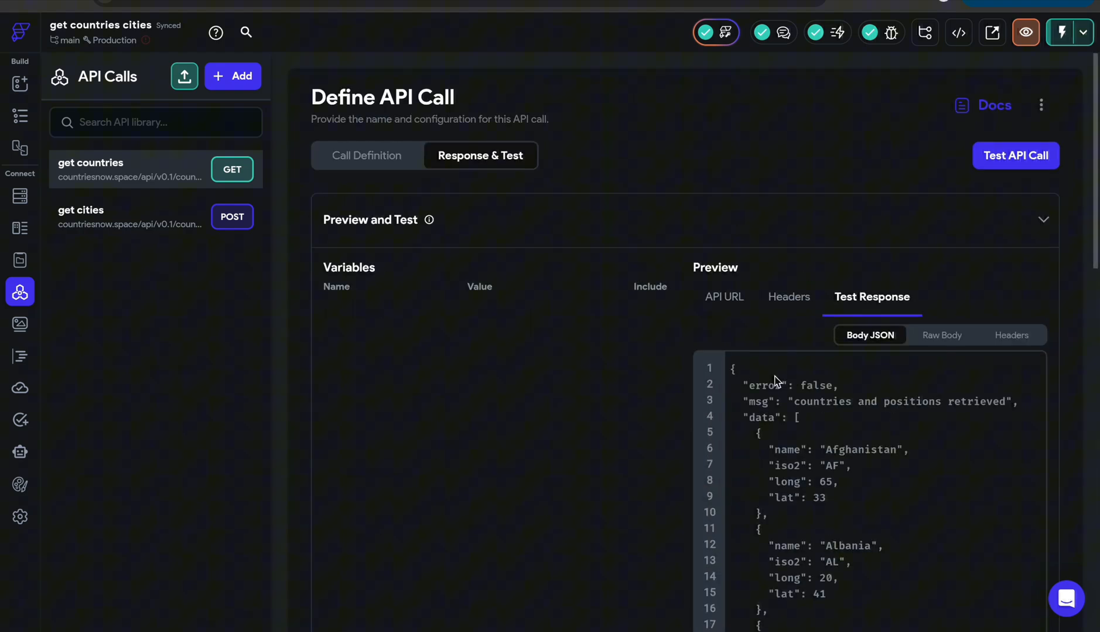
double_click(787, 450)
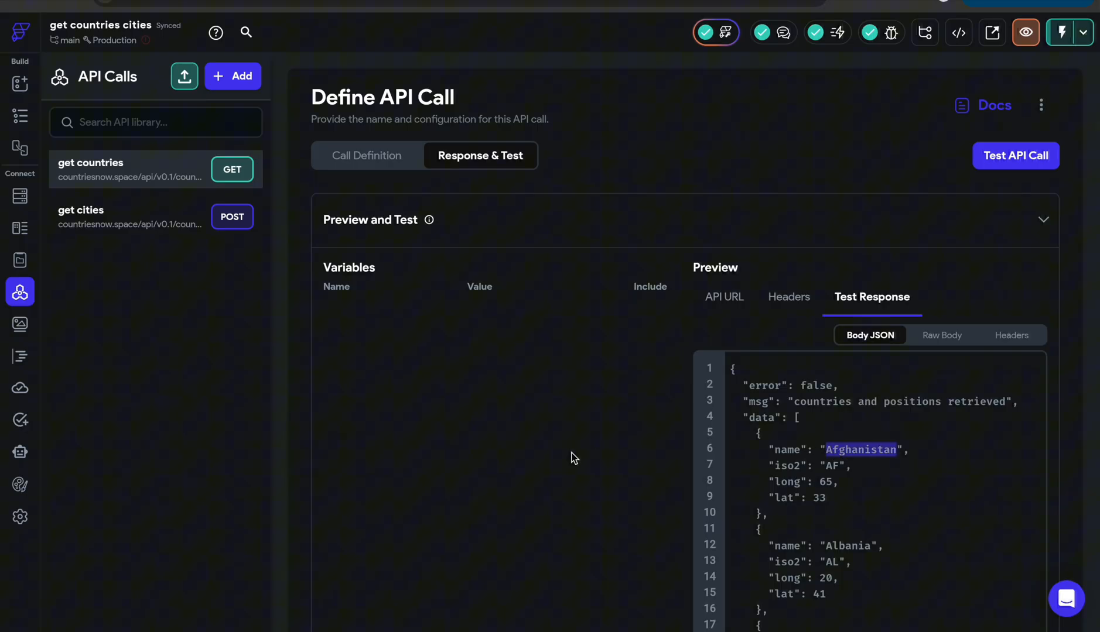
mouse_move(155, 224)
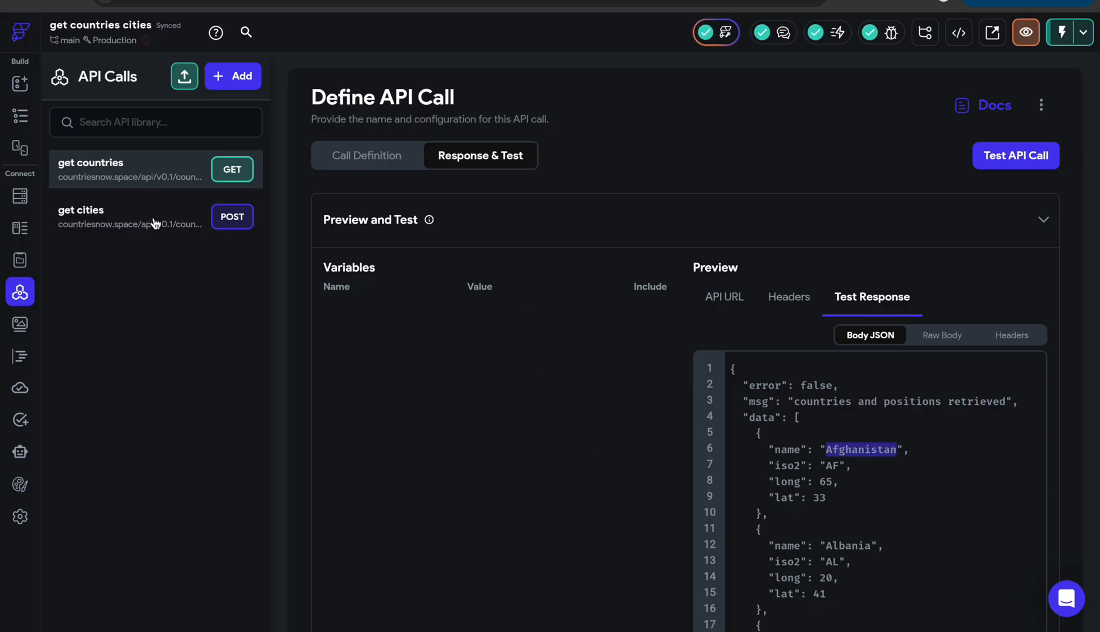
Switch to the get cities API call definition
left_click(368, 156)
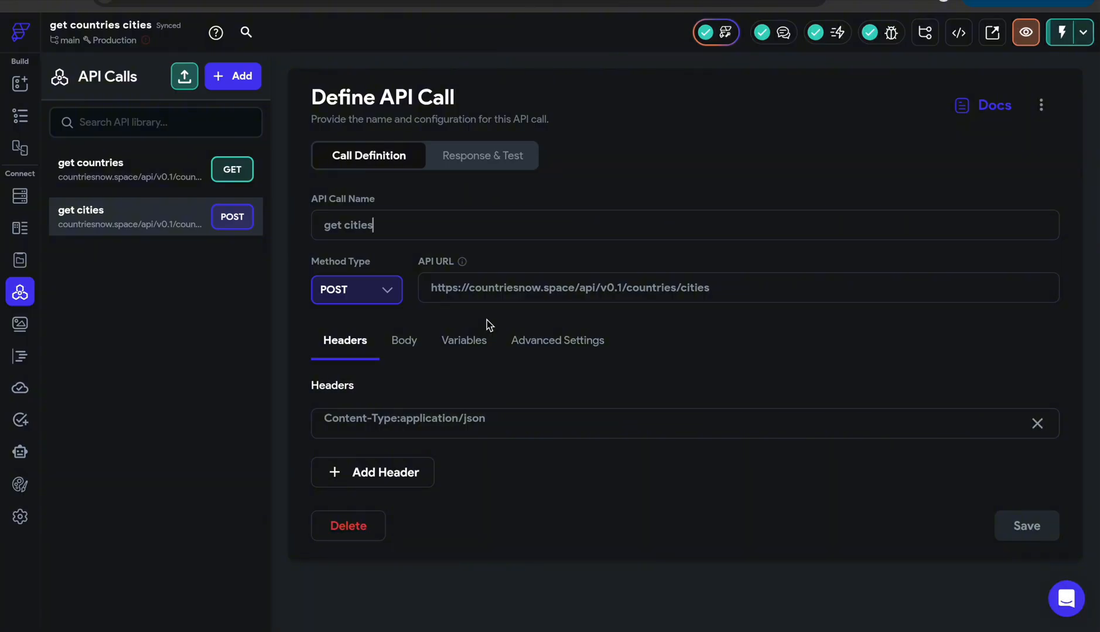
mouse_move(604, 142)
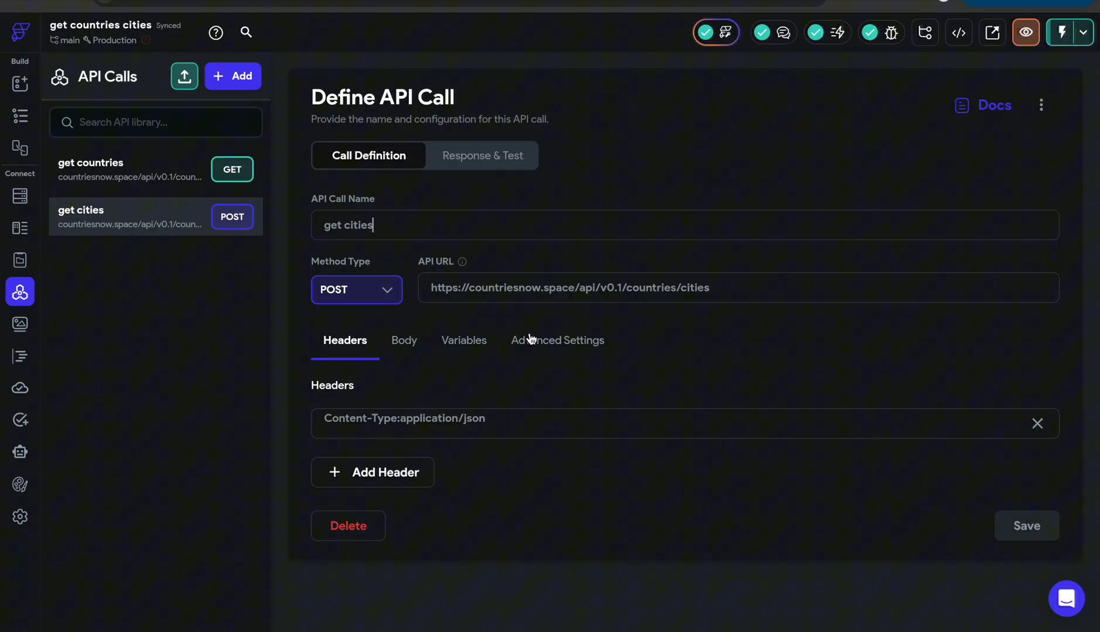
left_click(403, 340)
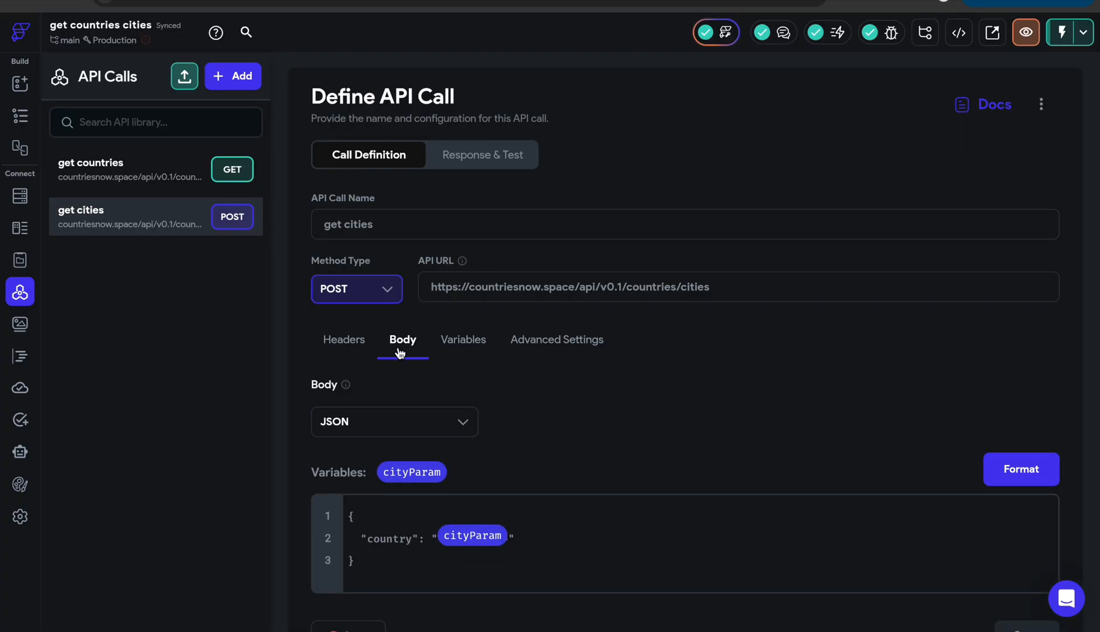
scroll("down", 3)
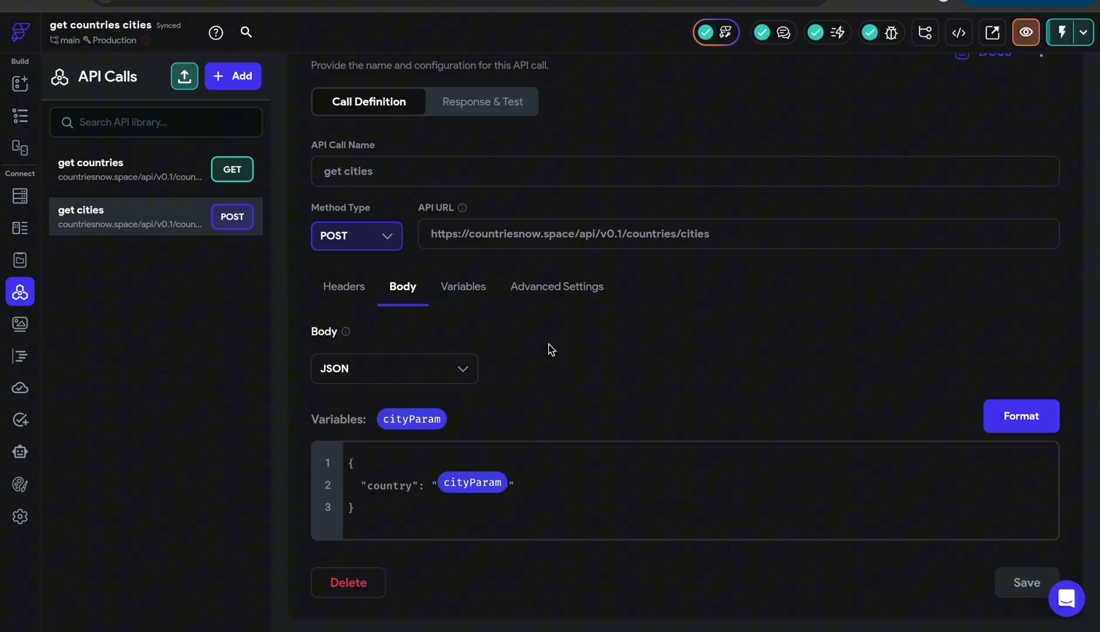
left_click(364, 507)
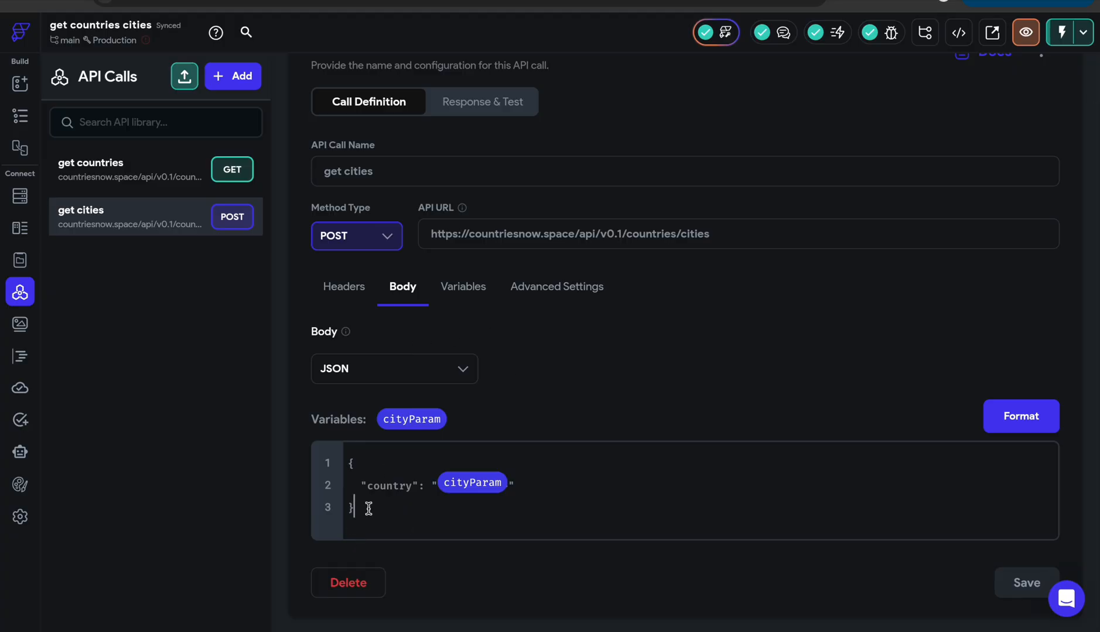
double_click(390, 486)
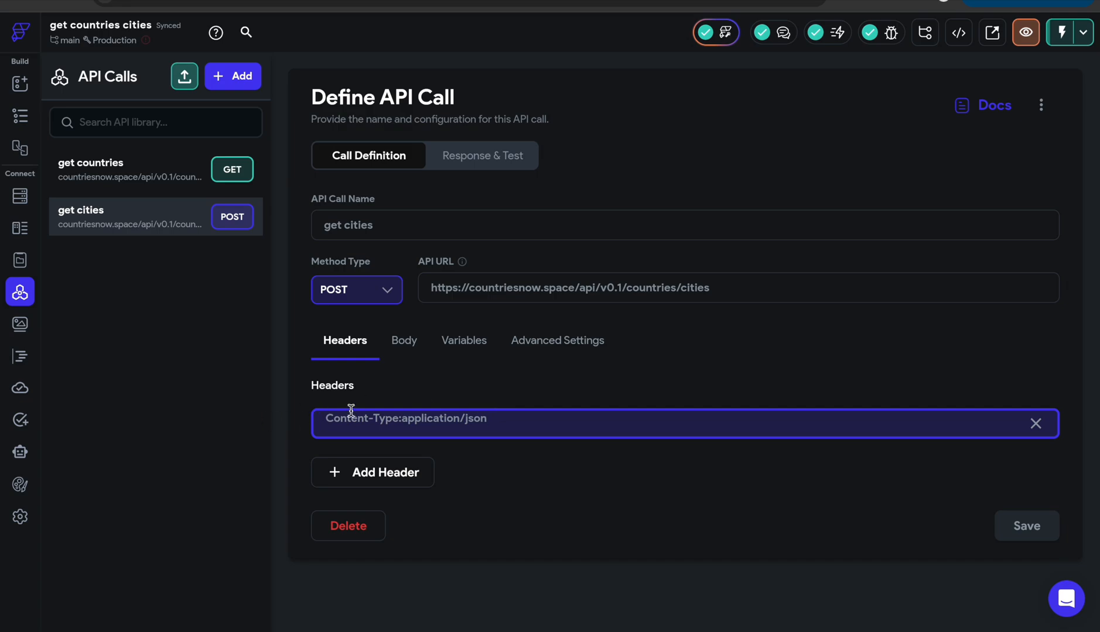
left_click(463, 339)
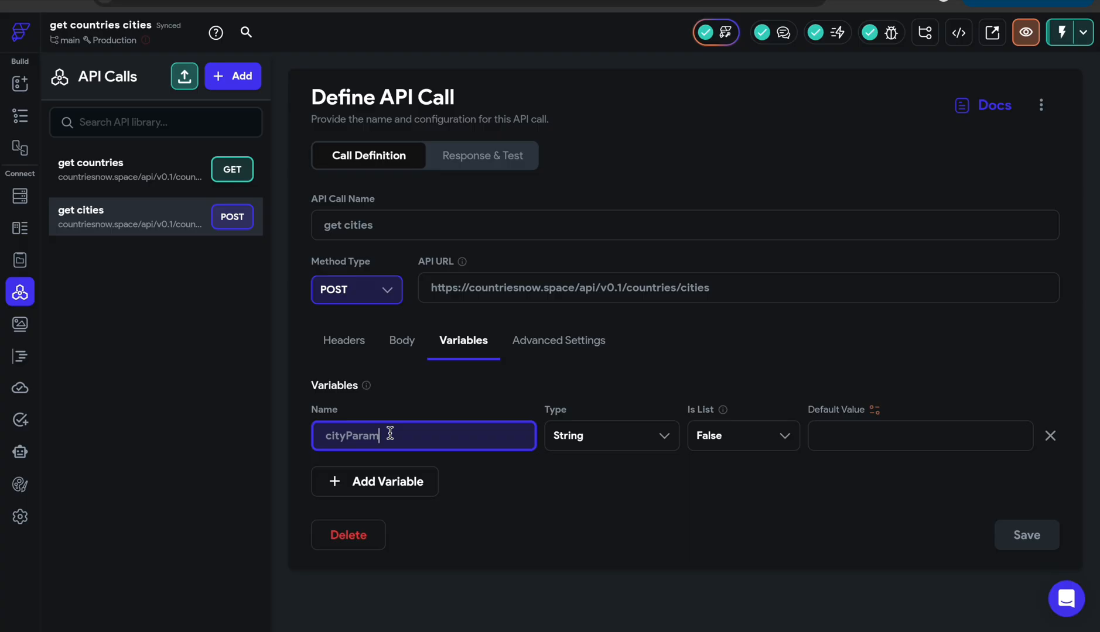
double_click(352, 435)
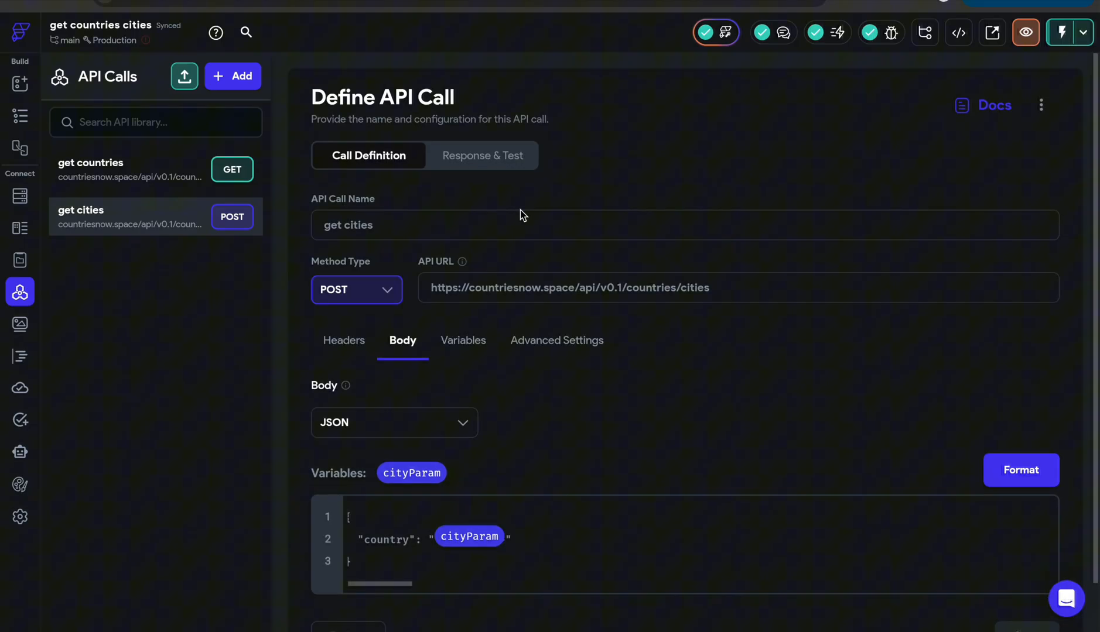
Test the get cities call for Indonesia, noting the $.data path, then return to the widget tree
left_click(481, 156)
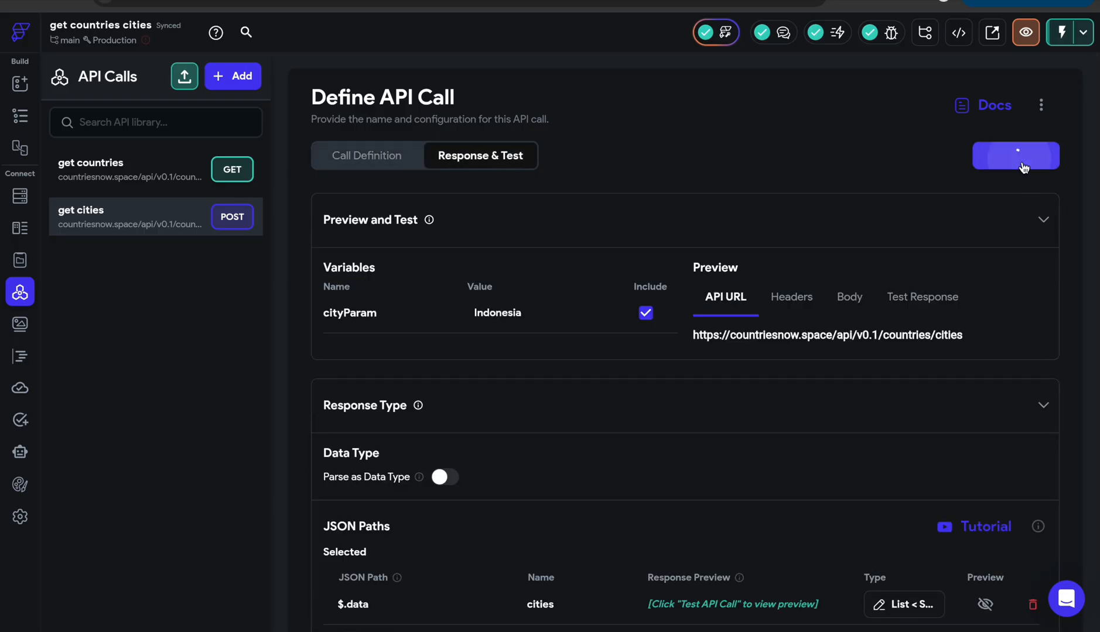
left_click(1014, 156)
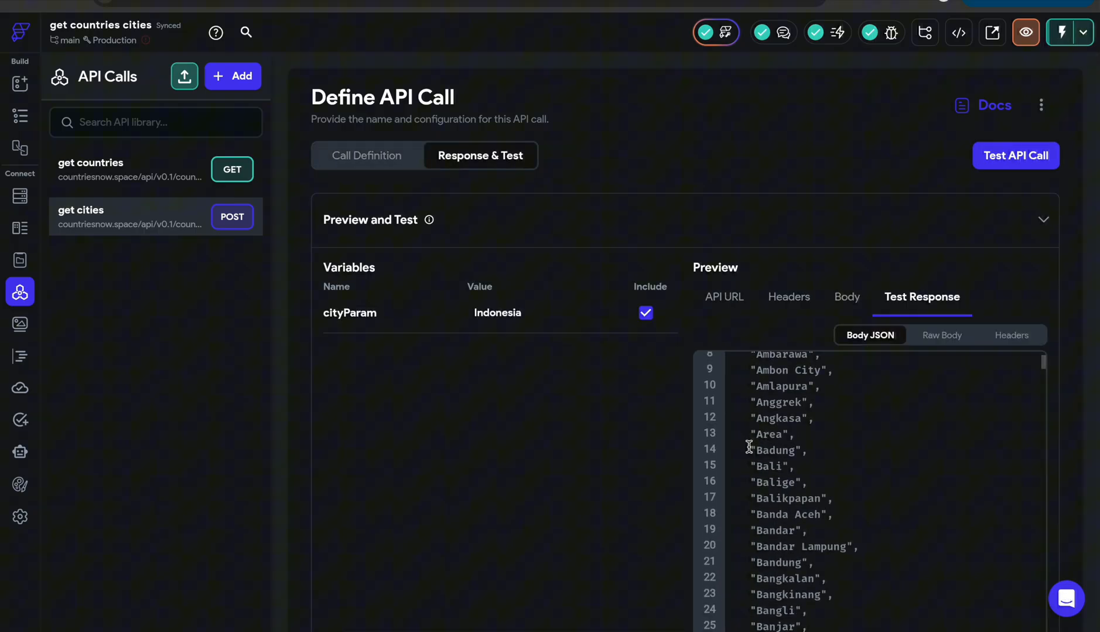
scroll("down", 3)
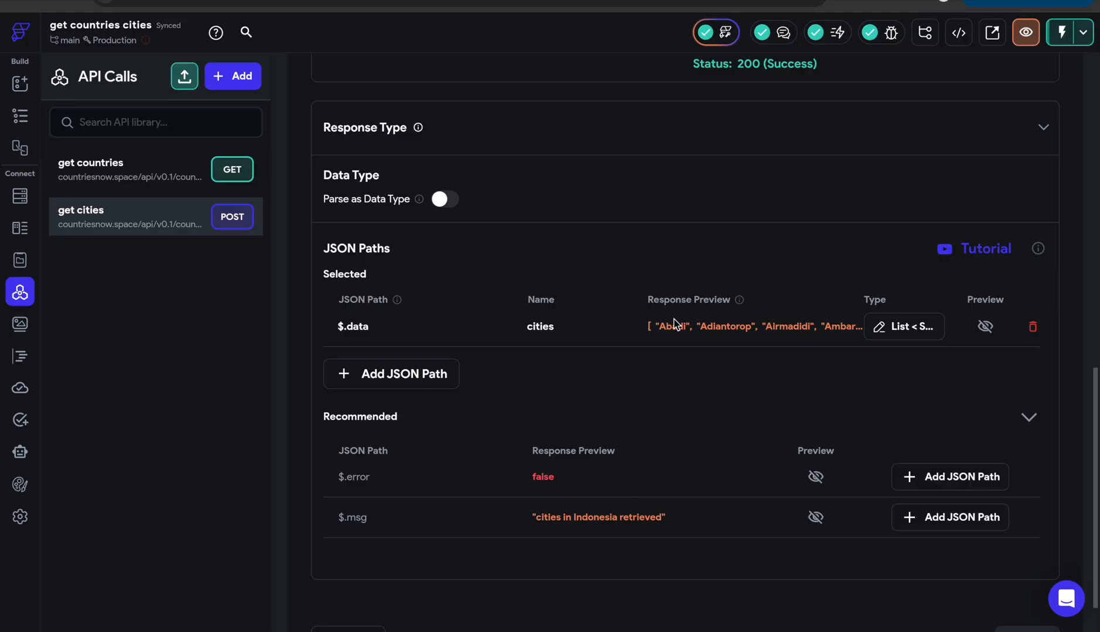
mouse_move(761, 347)
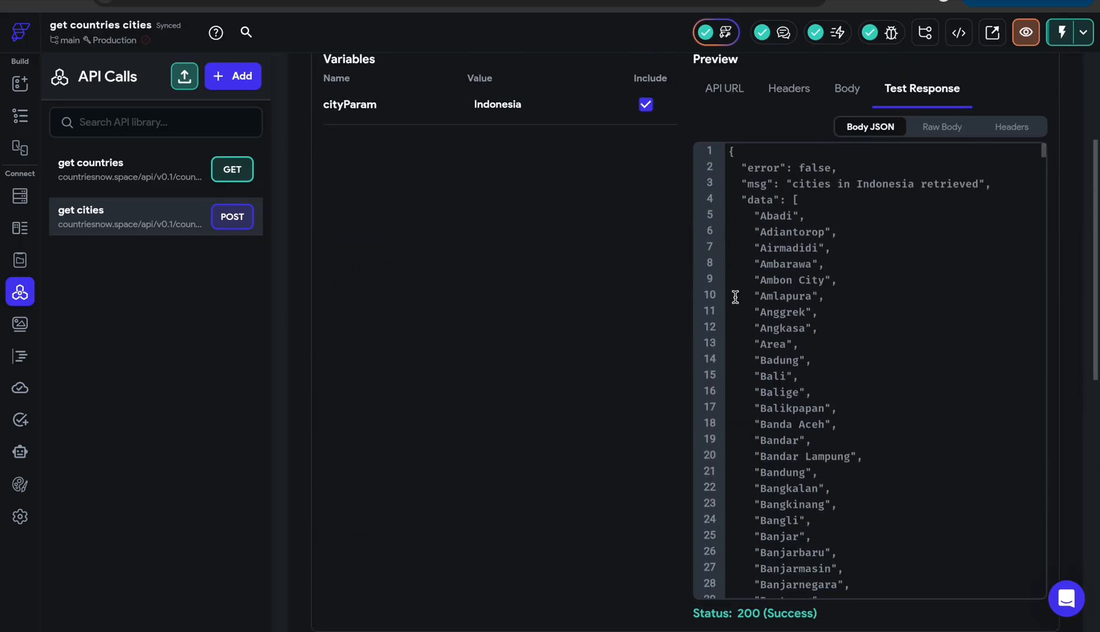
double_click(760, 199)
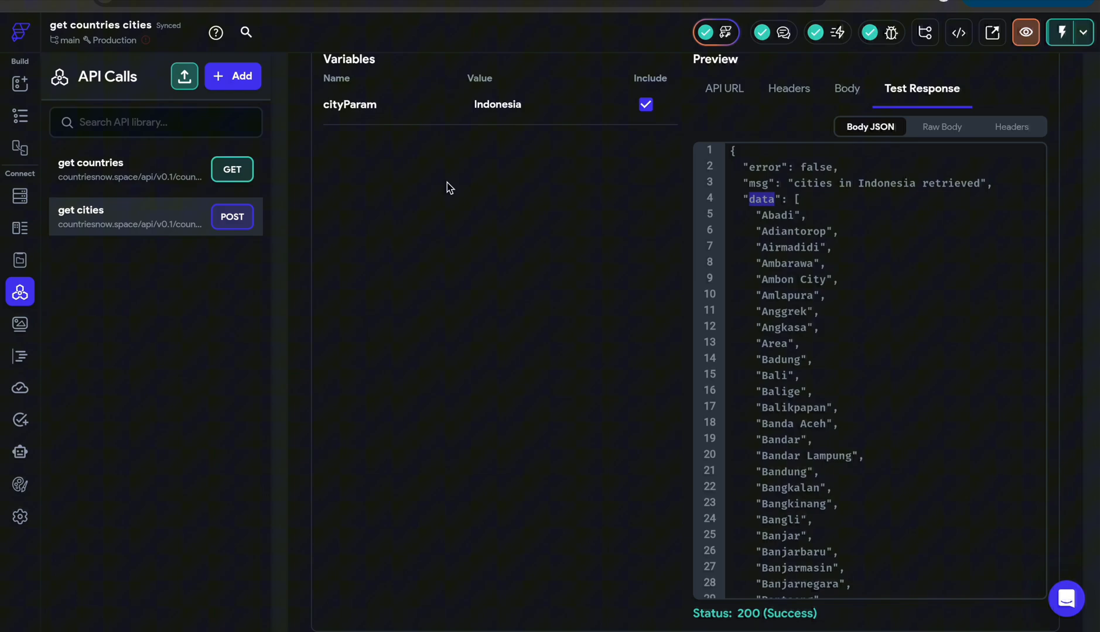
mouse_move(587, 298)
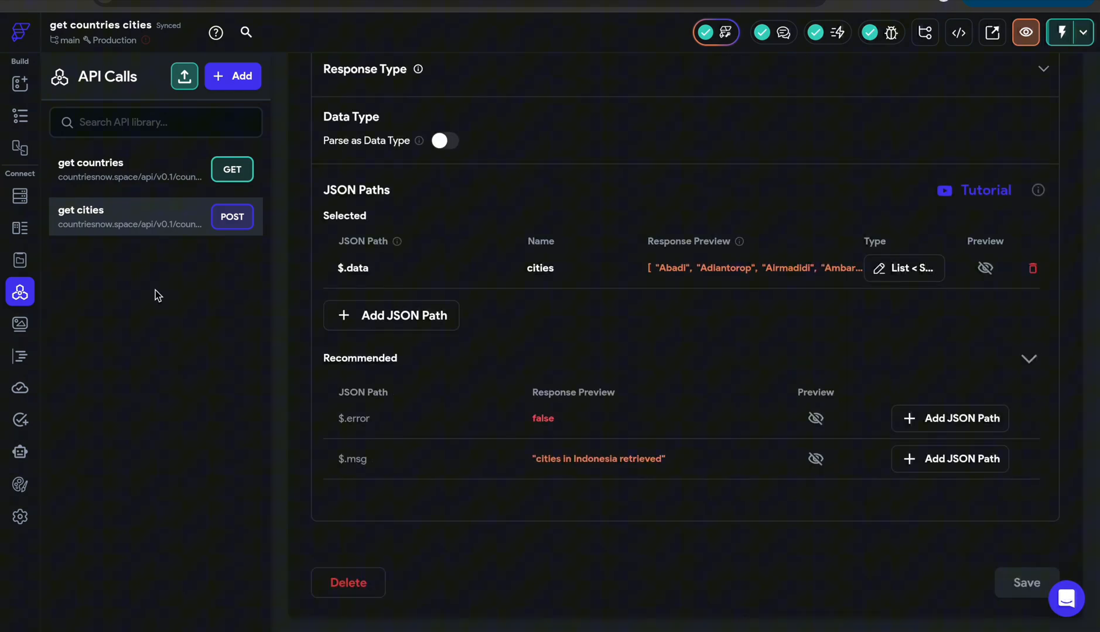
mouse_move(20, 115)
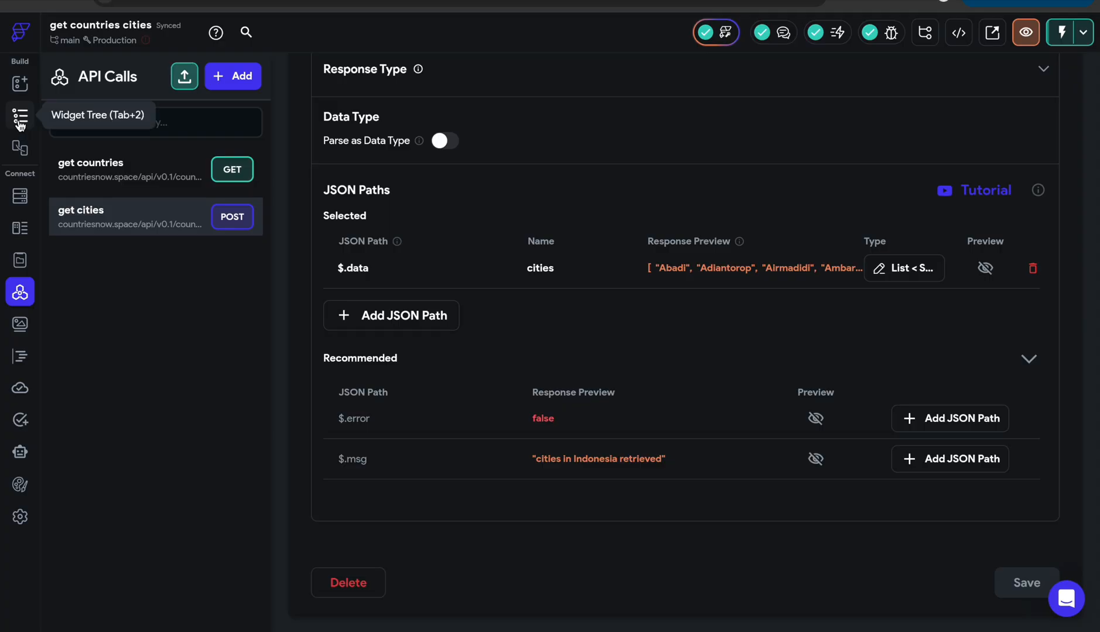
left_click(20, 116)
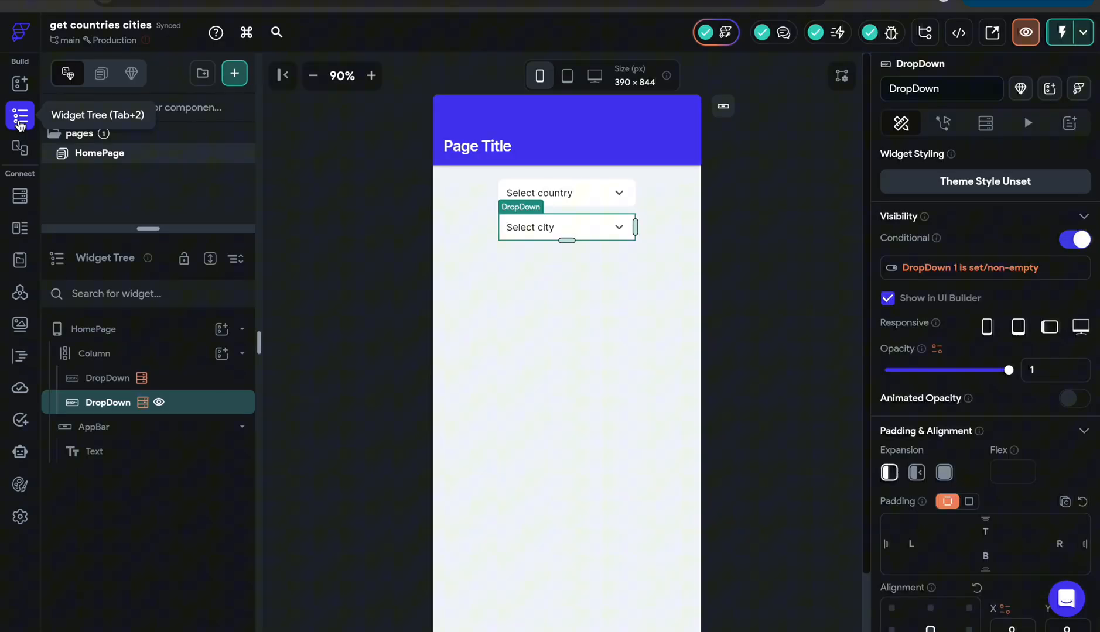
left_click(477, 147)
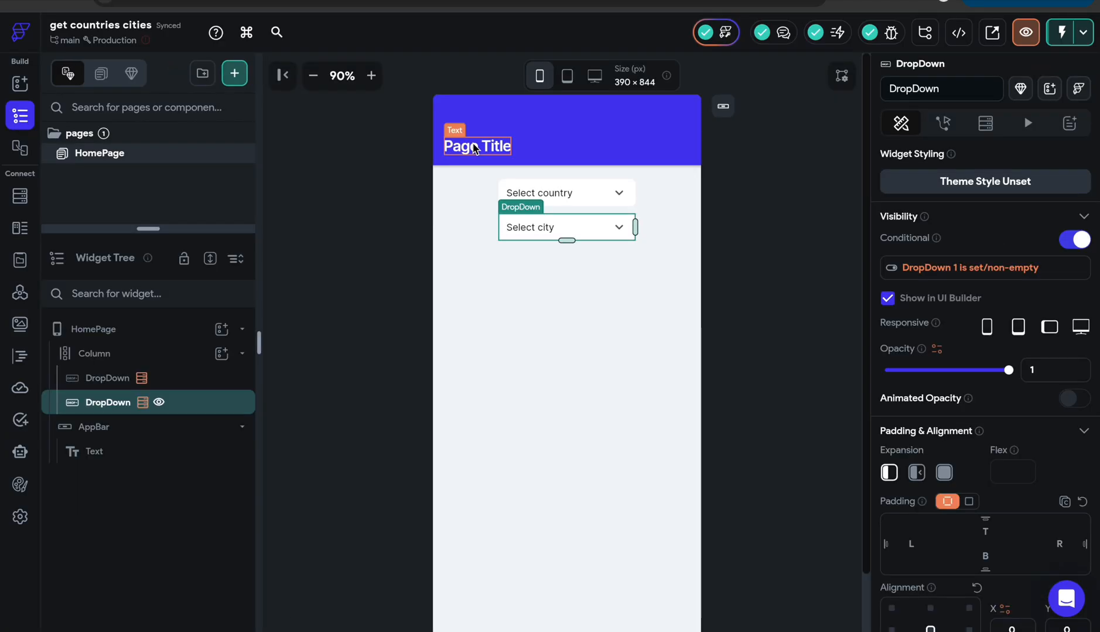
left_click(108, 378)
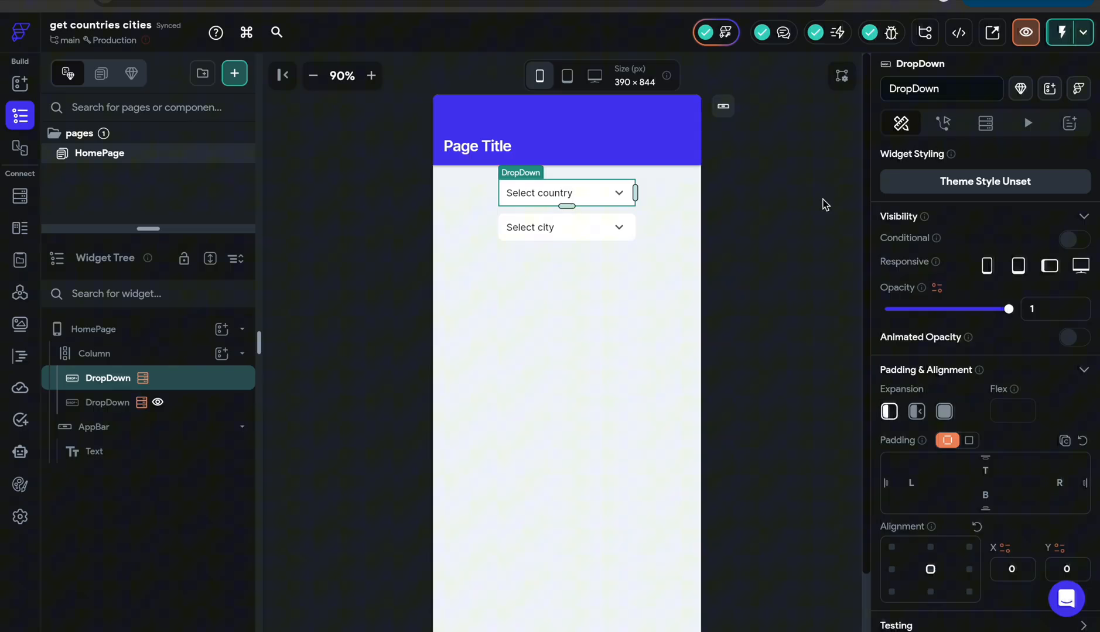
left_click(985, 123)
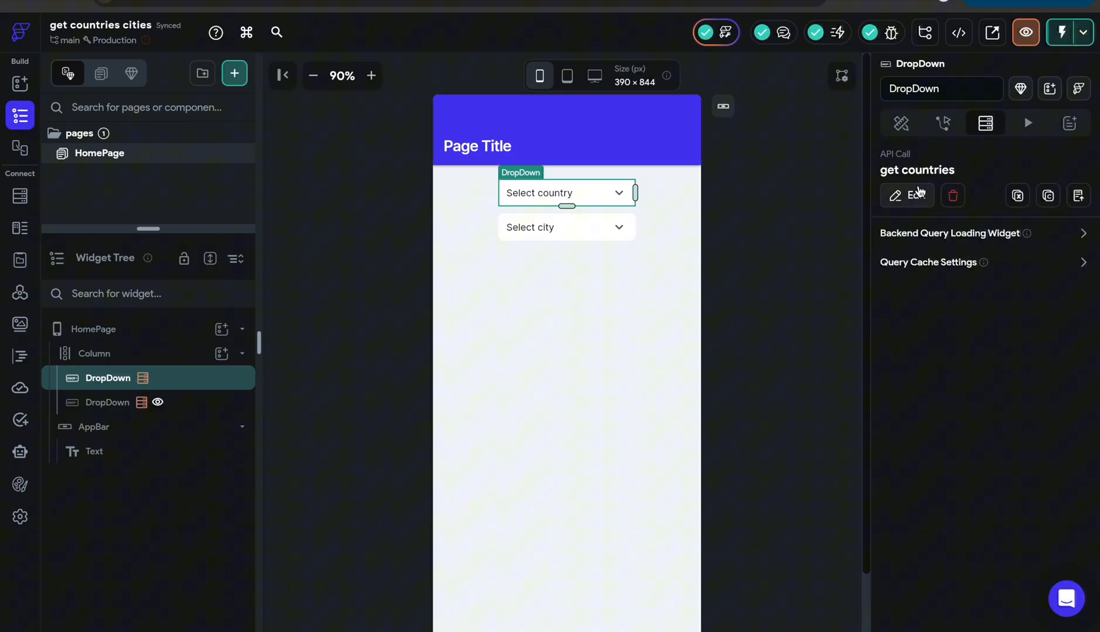
left_click(906, 195)
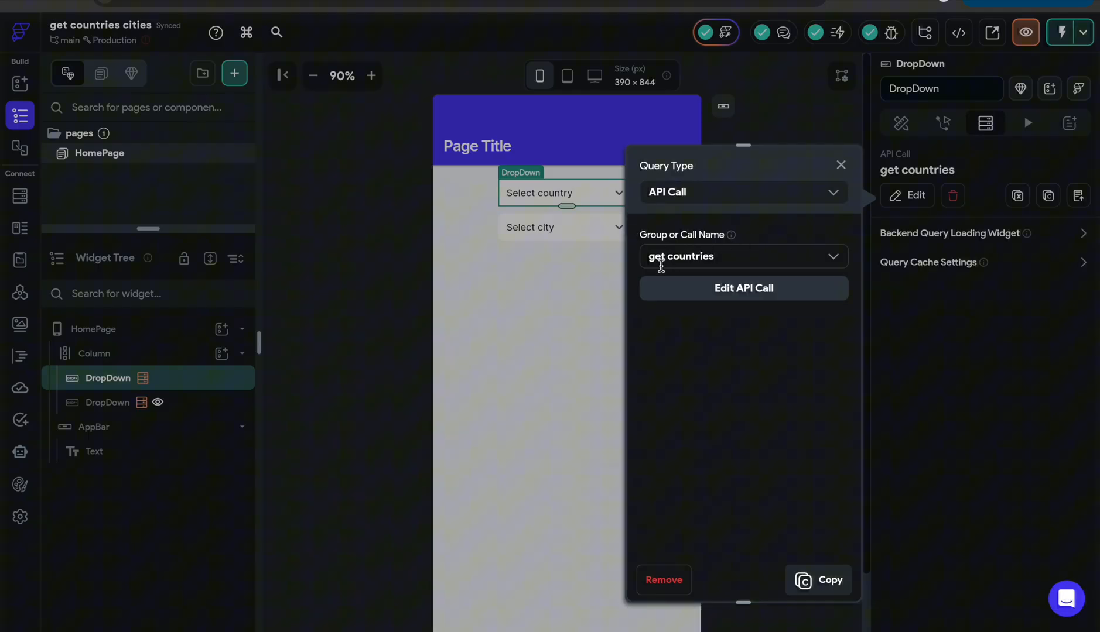
left_click(740, 256)
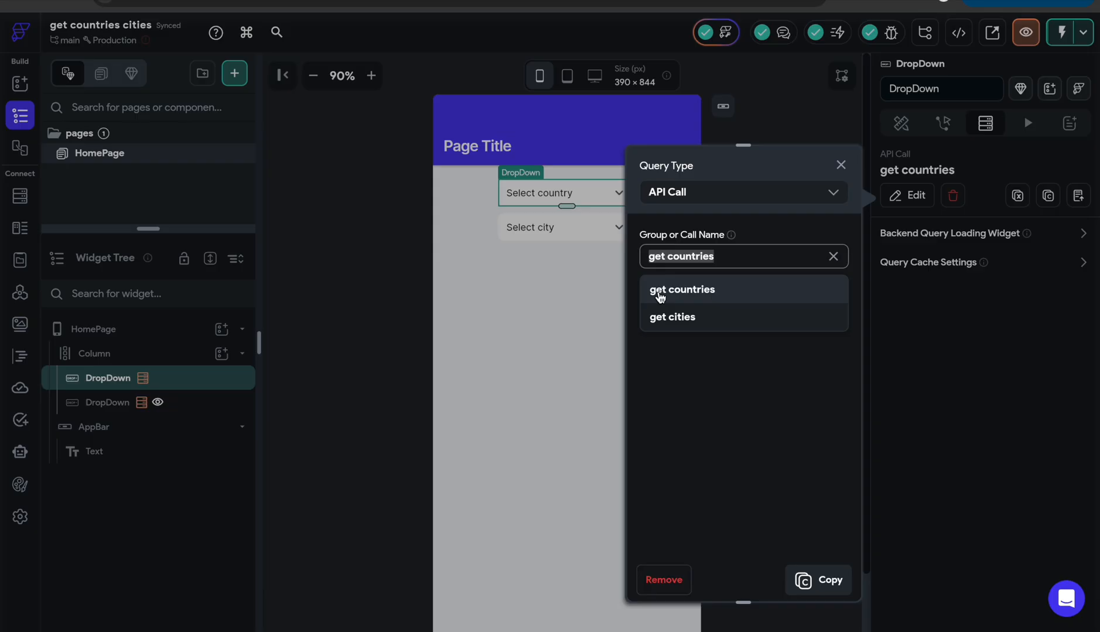
left_click(681, 289)
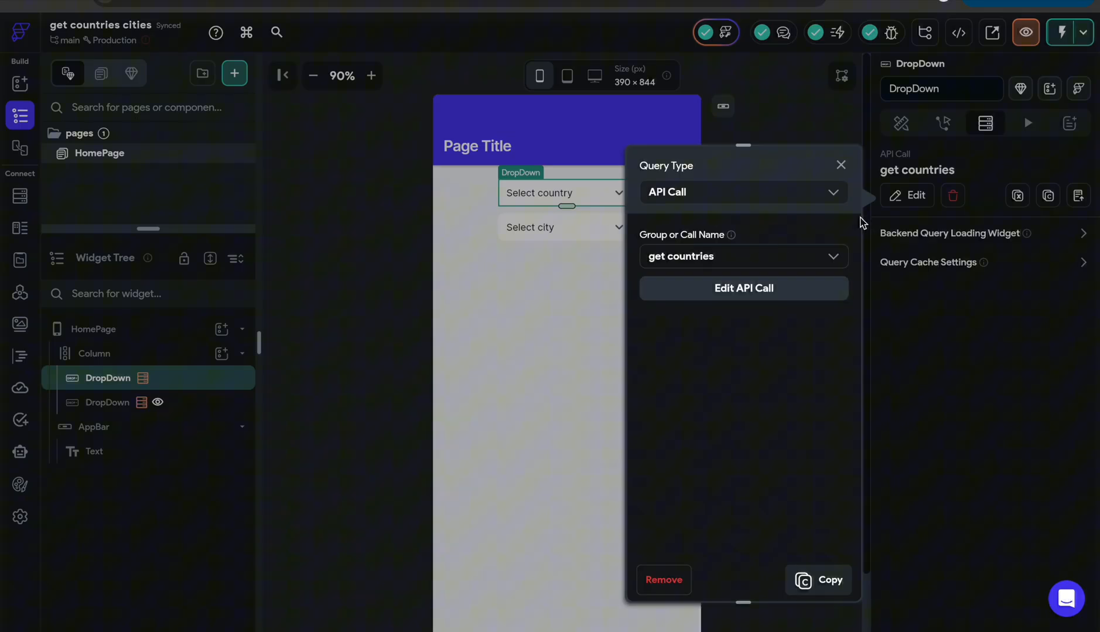
mouse_move(845, 172)
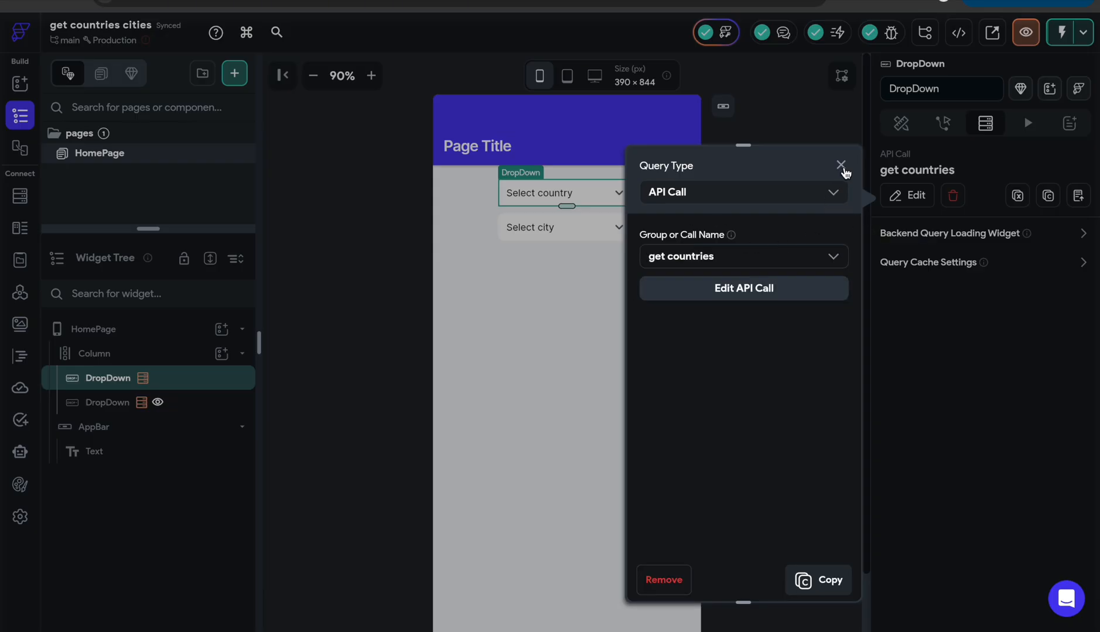
left_click(840, 166)
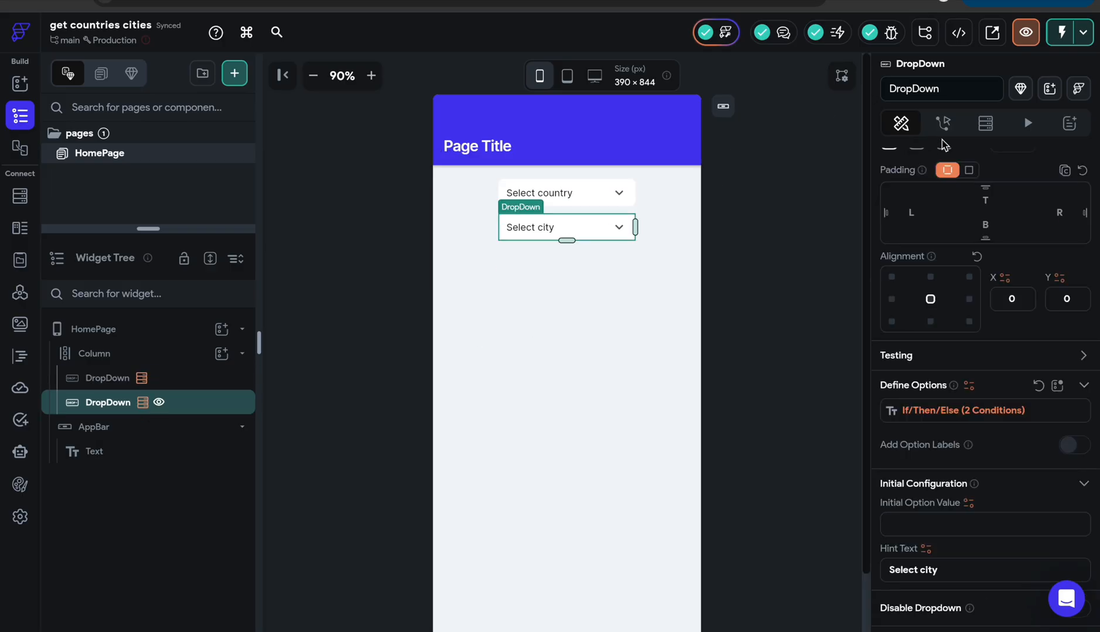
Set the get cities query's cityParam to the country DropDown's widget state value
left_click(985, 123)
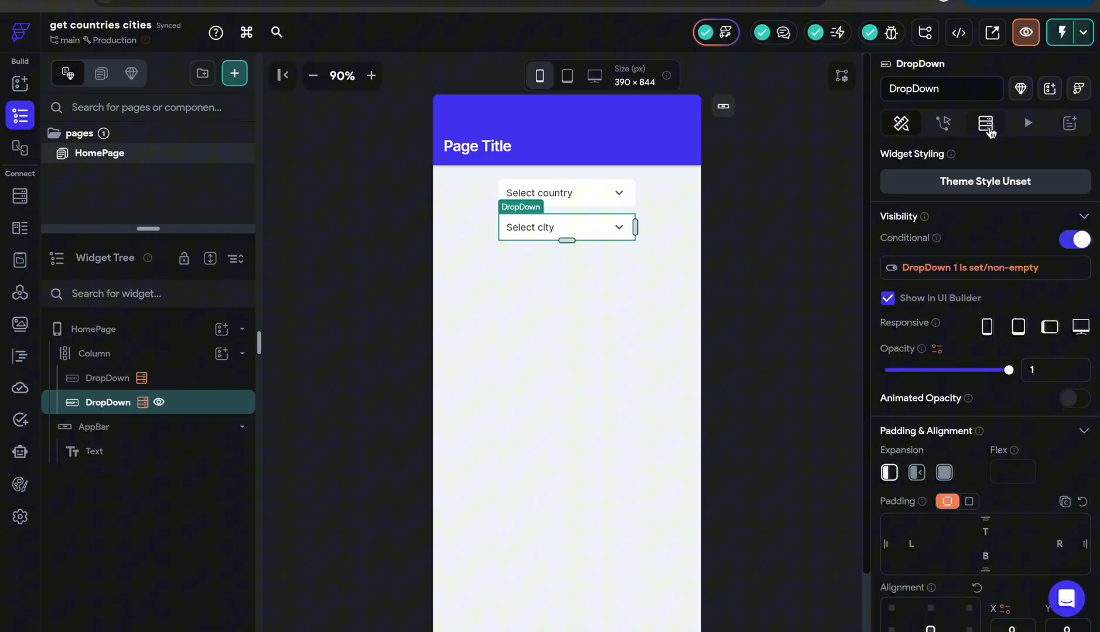
left_click(985, 123)
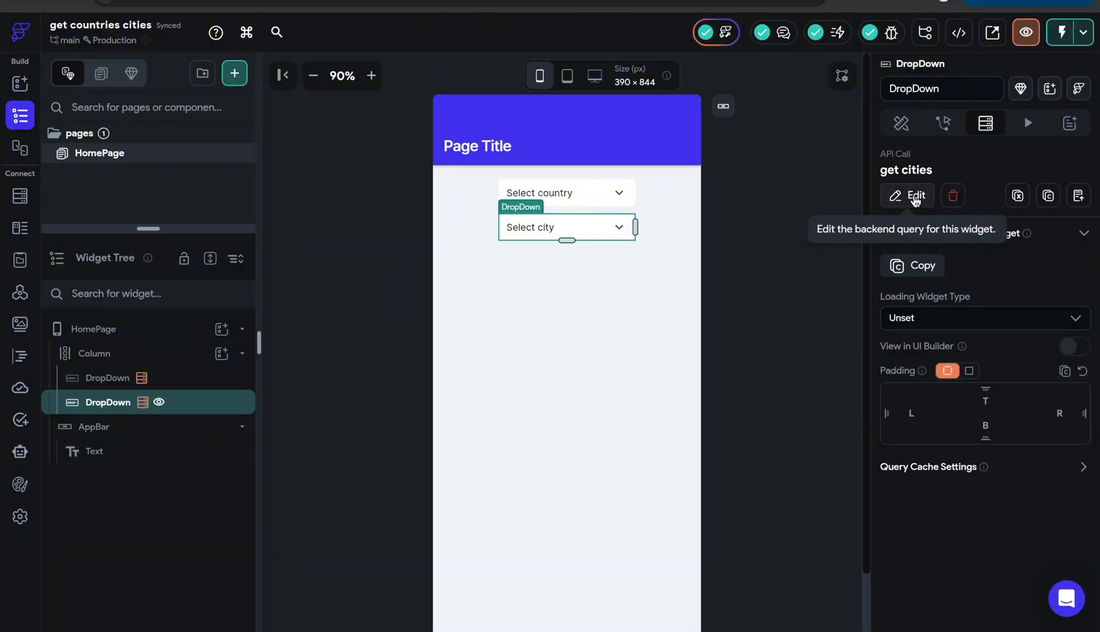
left_click(915, 195)
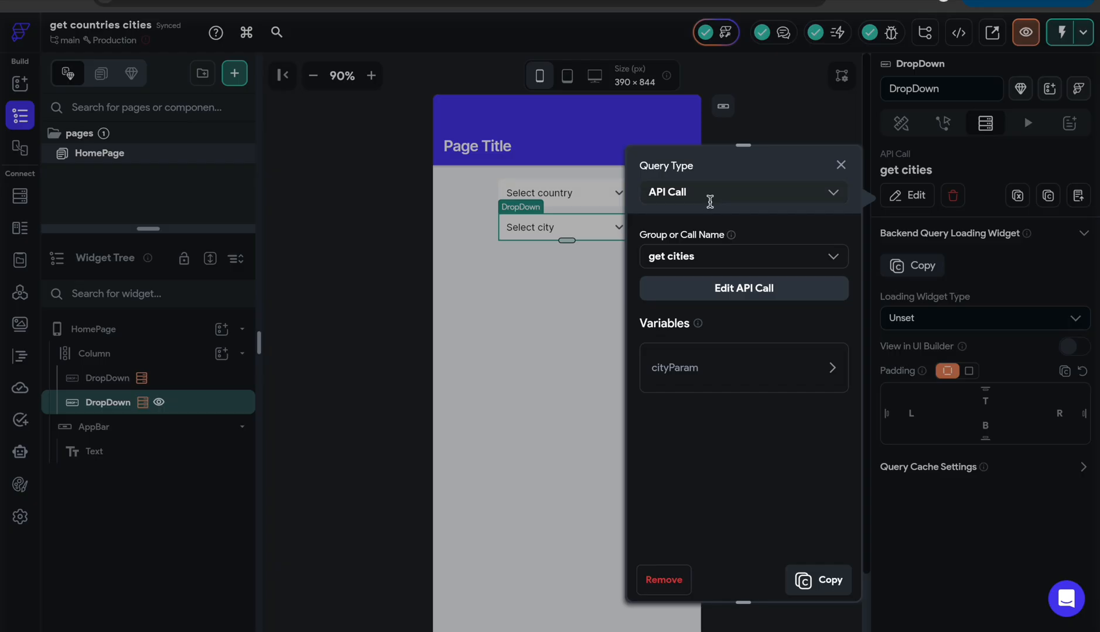
mouse_move(693, 214)
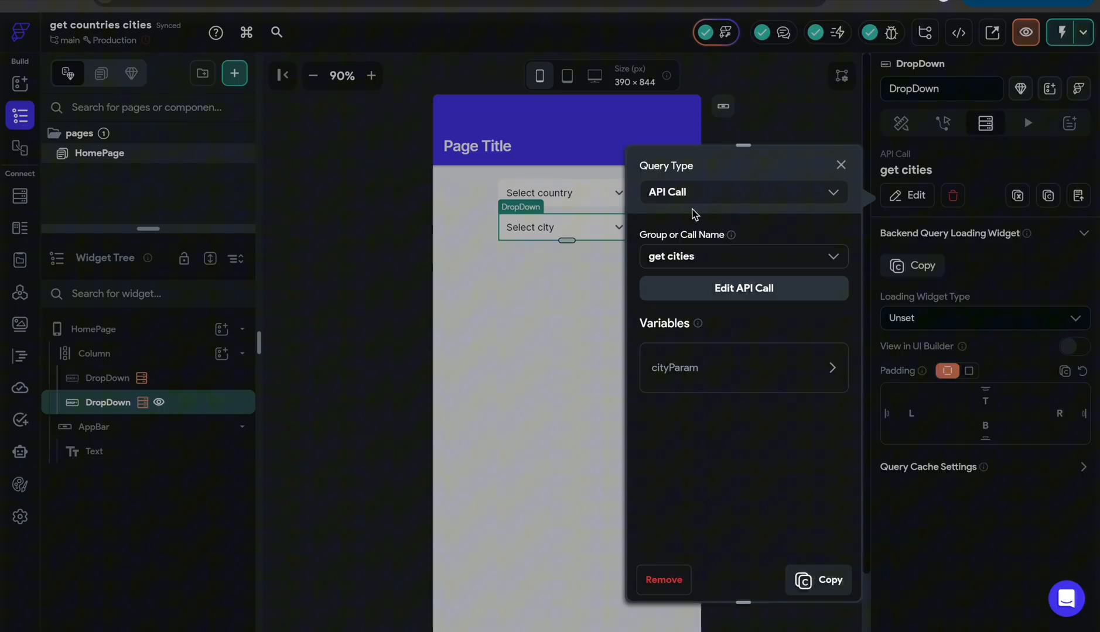
mouse_move(707, 259)
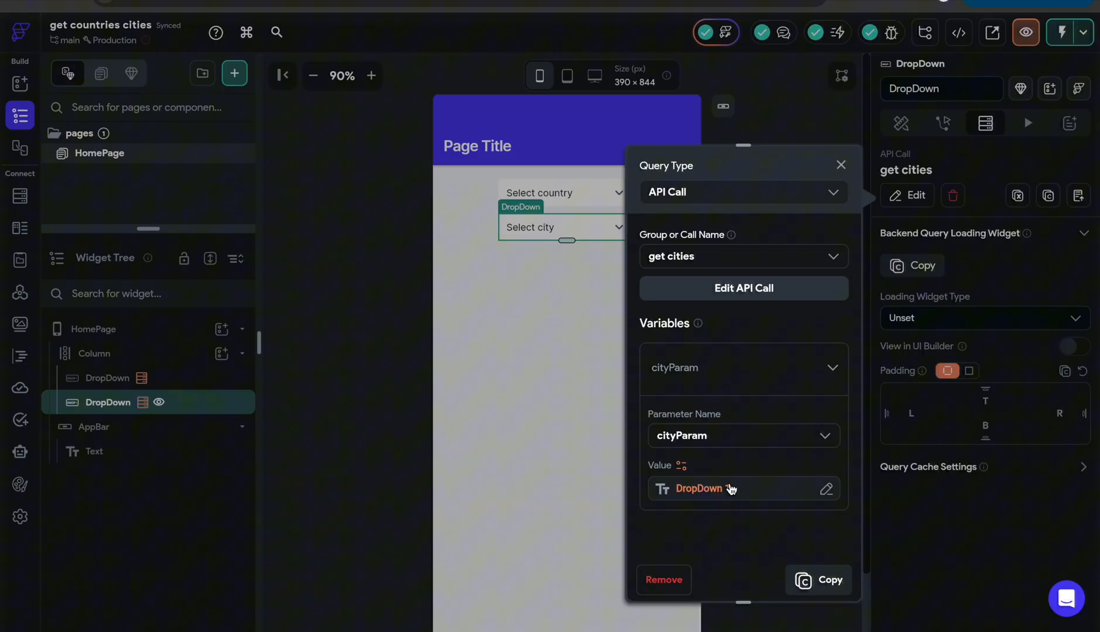
left_click(699, 489)
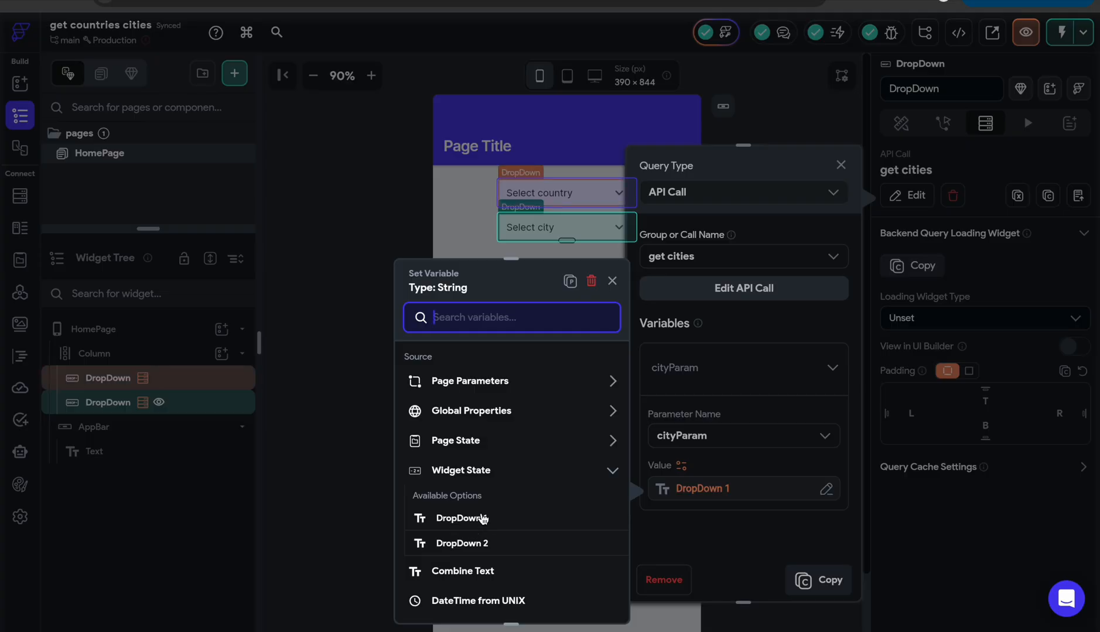
left_click(611, 280)
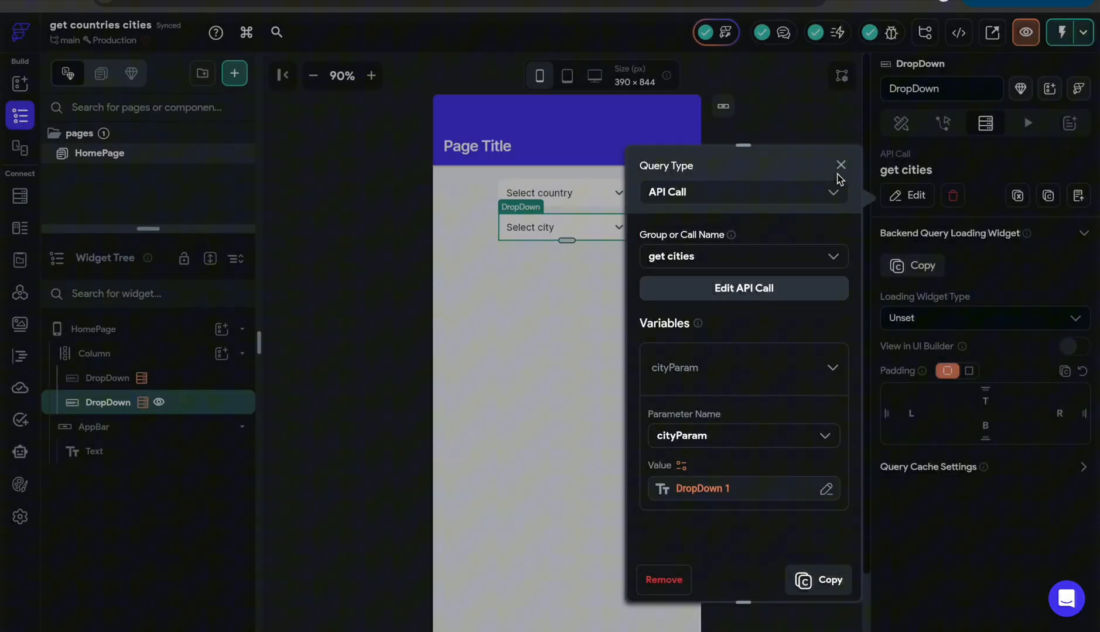
left_click(841, 165)
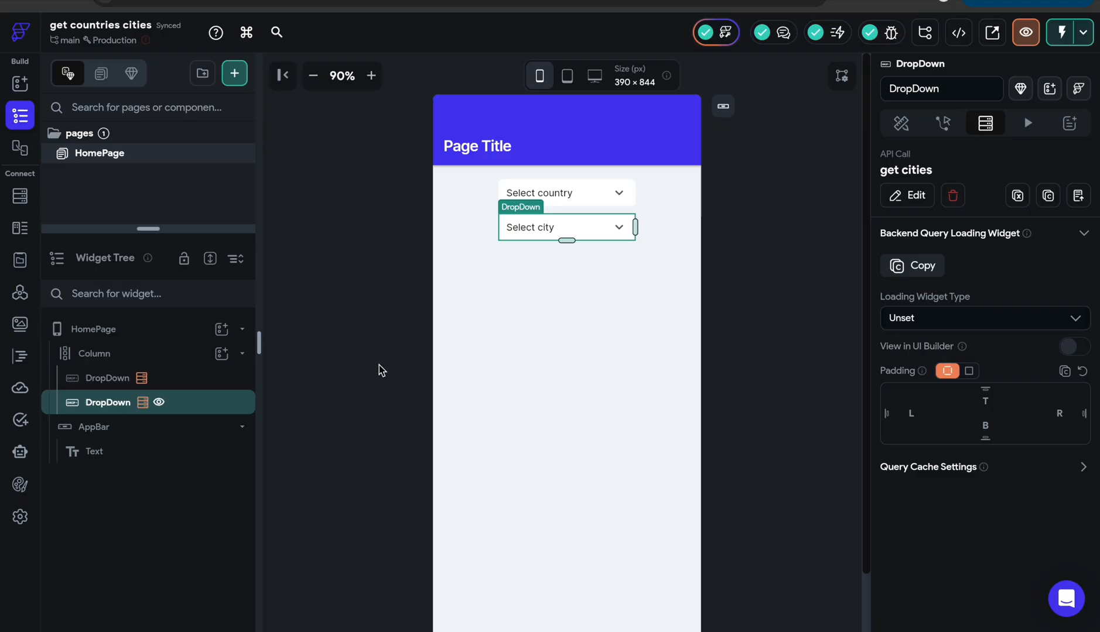
mouse_move(107, 378)
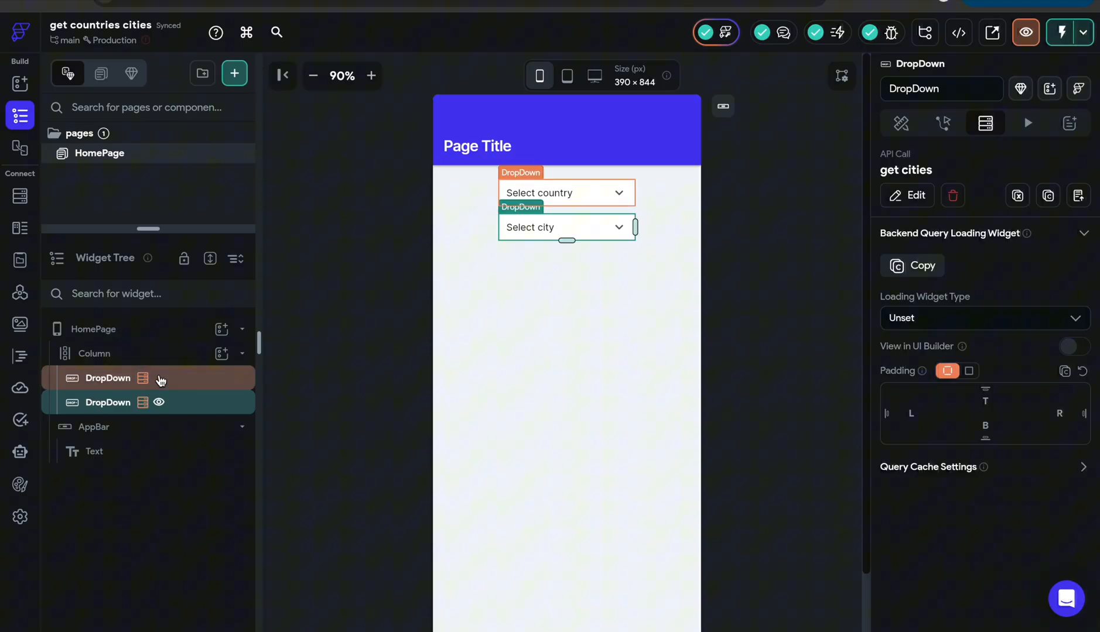
mouse_move(505, 270)
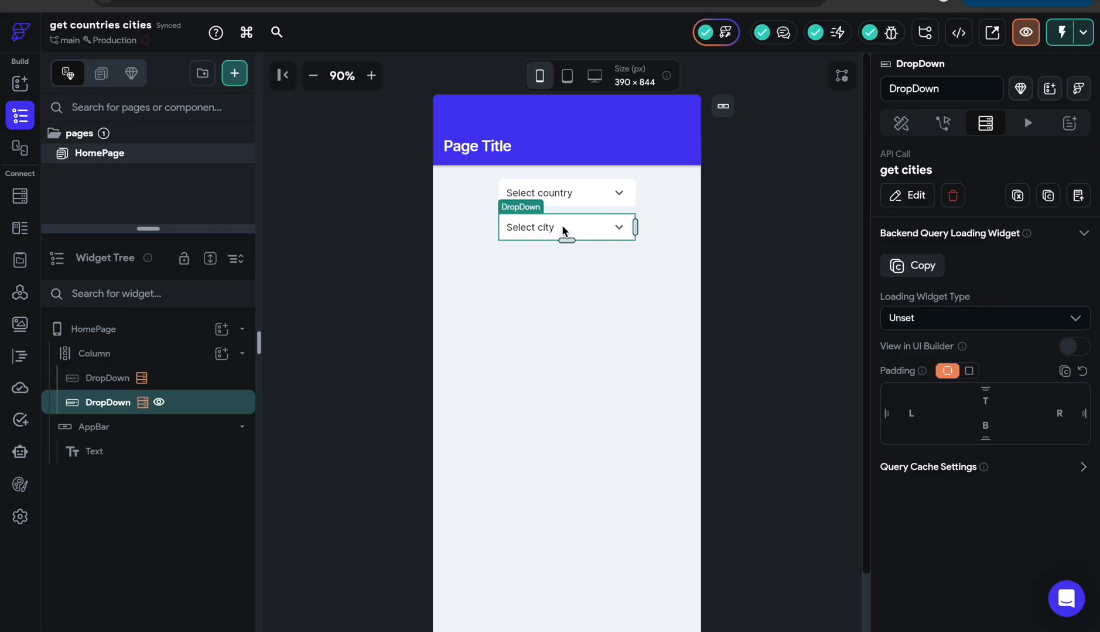
mouse_move(910, 147)
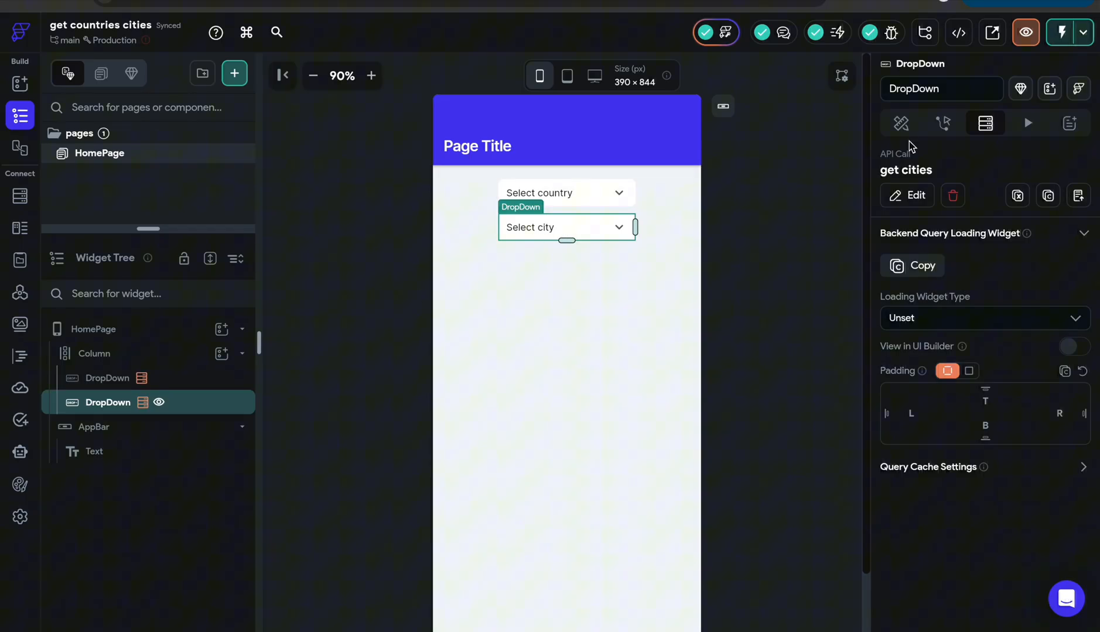
left_click(900, 123)
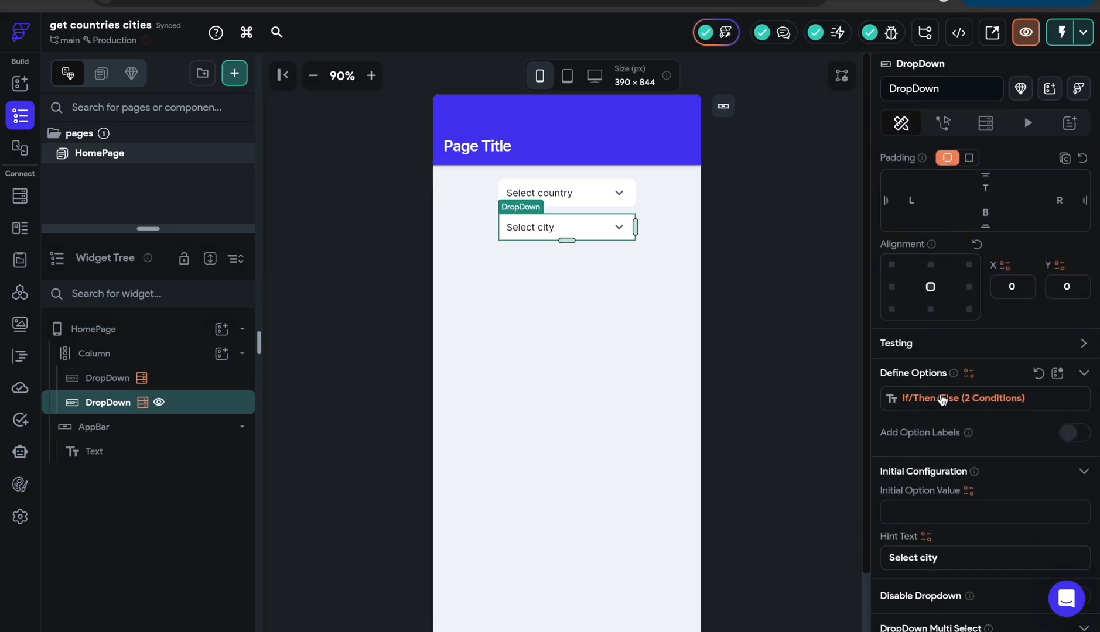
Review the city dropdown's If/Then/Else option conditions and launch a test run
left_click(962, 398)
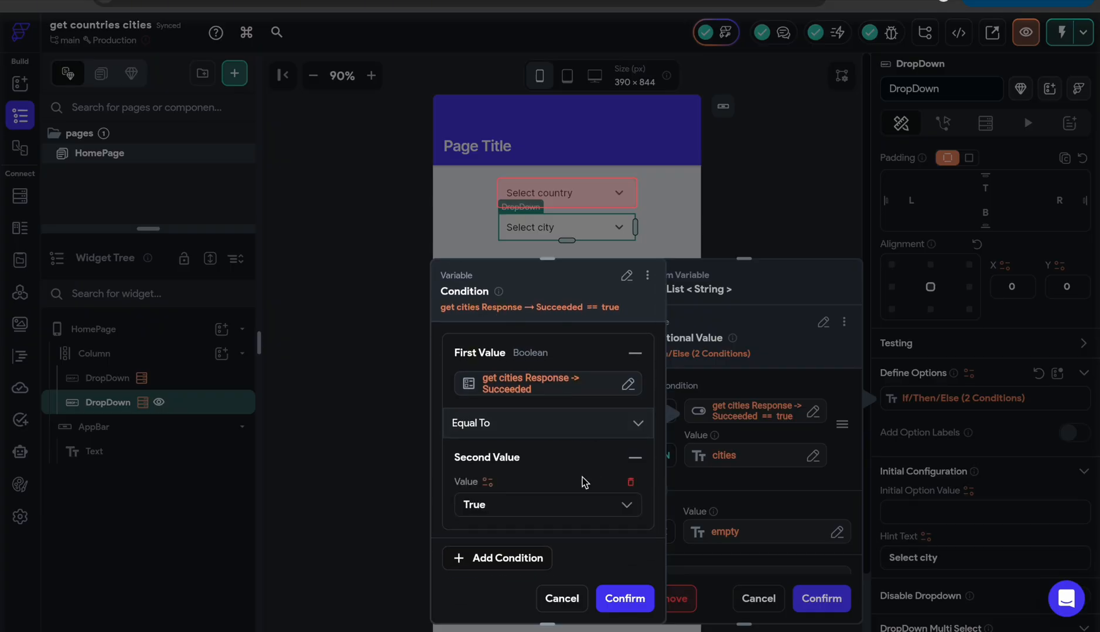
left_click(623, 599)
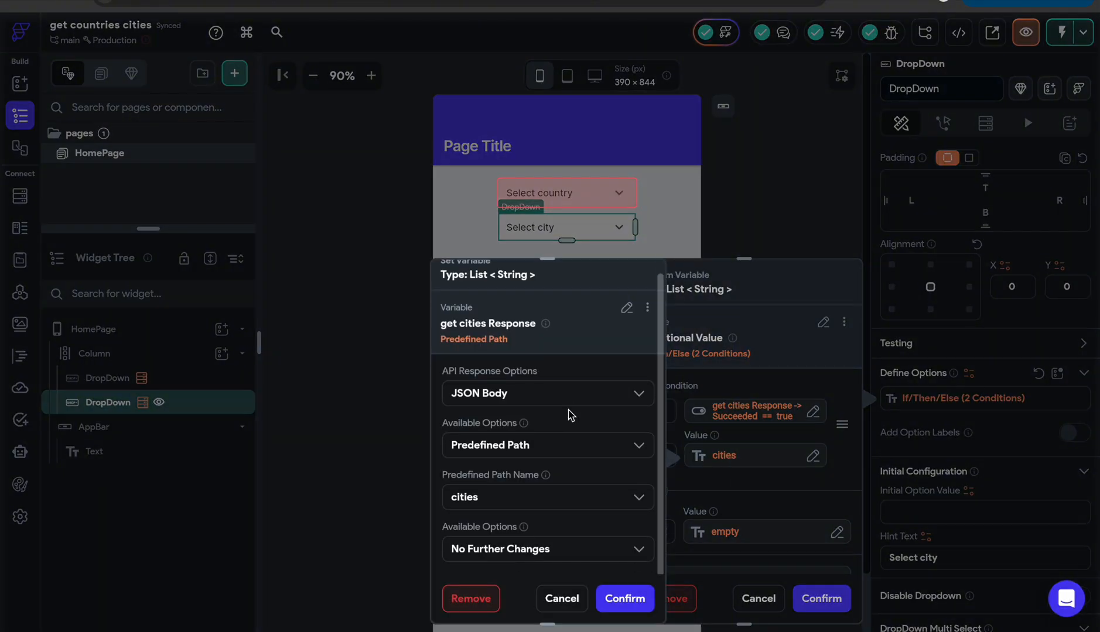
mouse_move(513, 482)
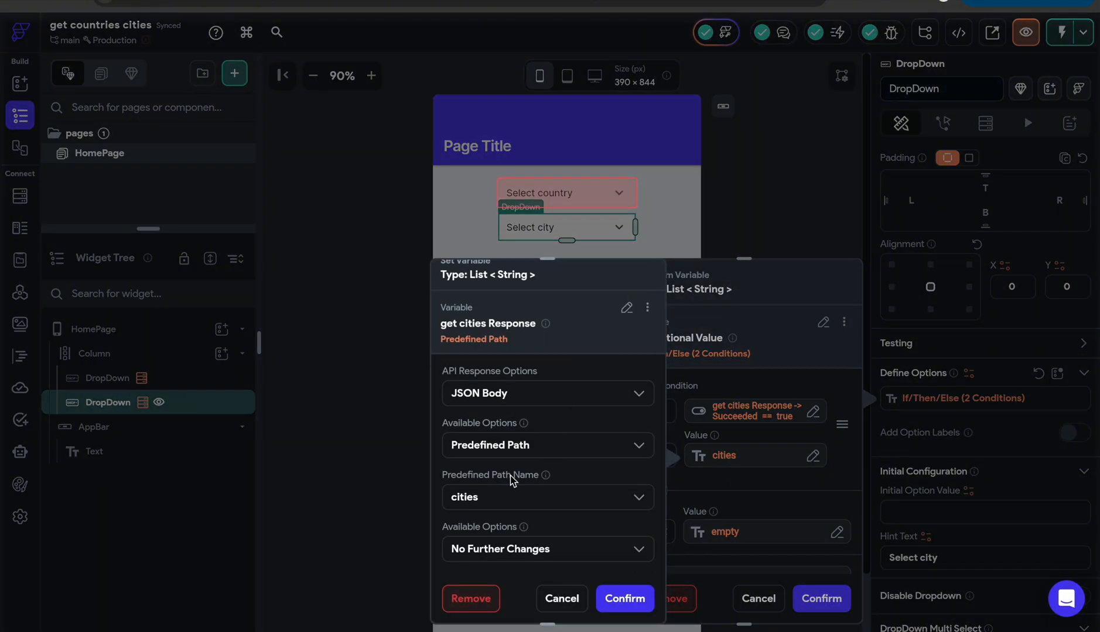
mouse_move(512, 517)
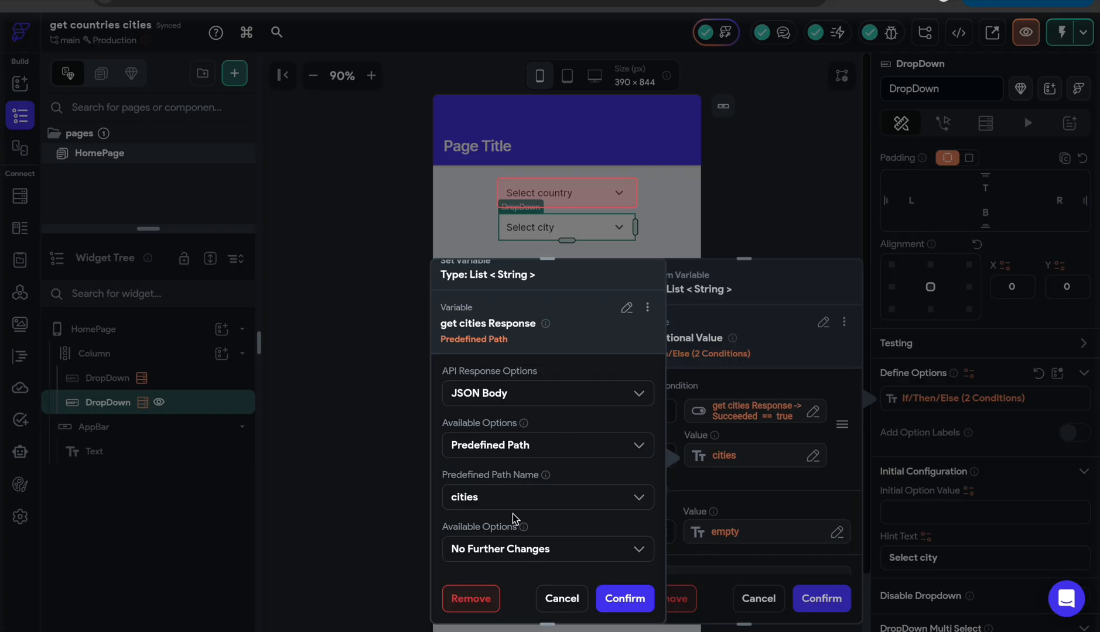
mouse_move(547, 575)
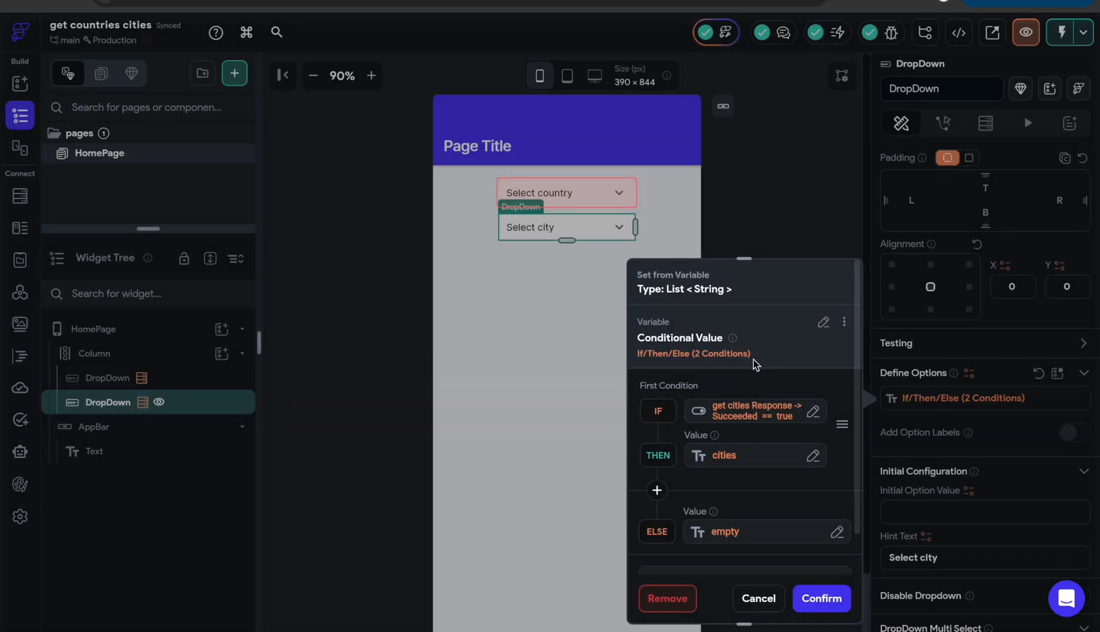
mouse_move(736, 462)
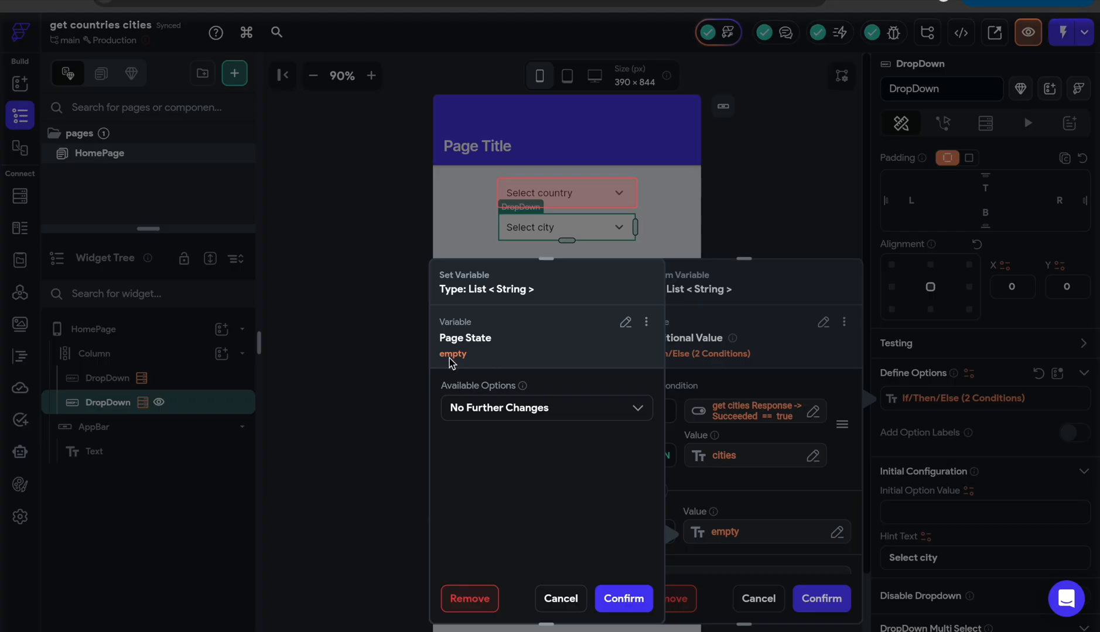
mouse_move(490, 354)
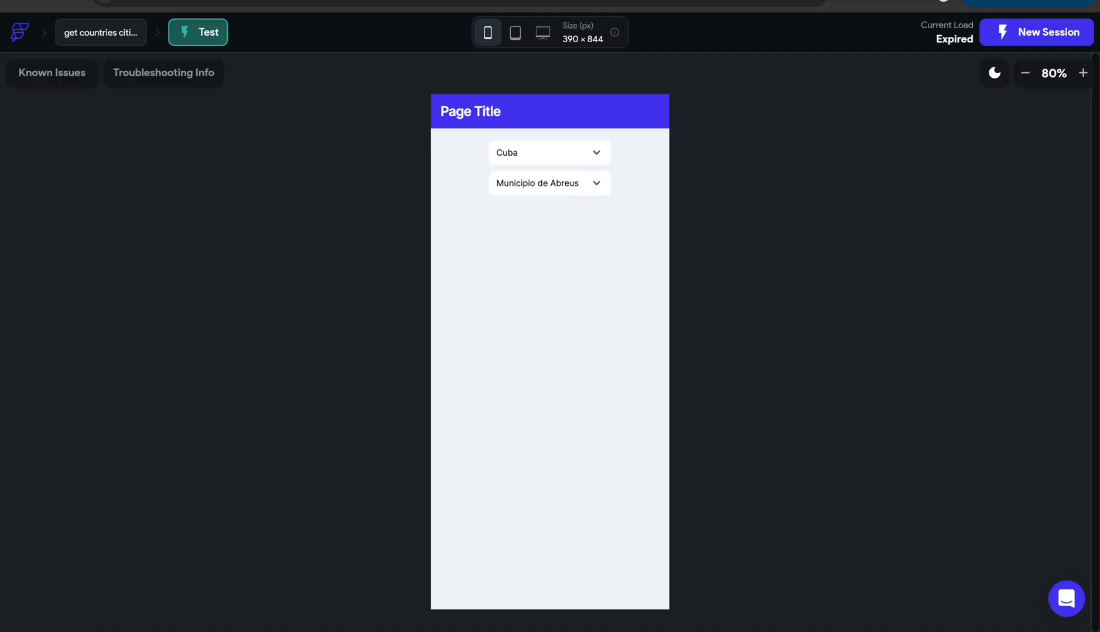
Pick AmericanSamoa as the country and check the city dropdown still shows Municipio de Abreus
left_click(549, 152)
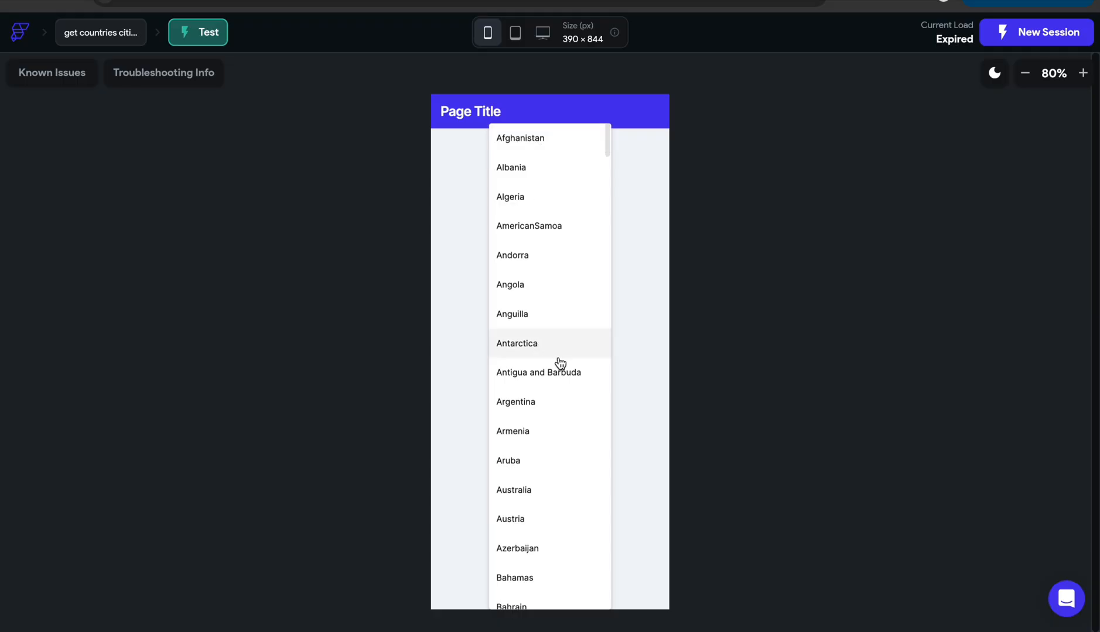
left_click(529, 226)
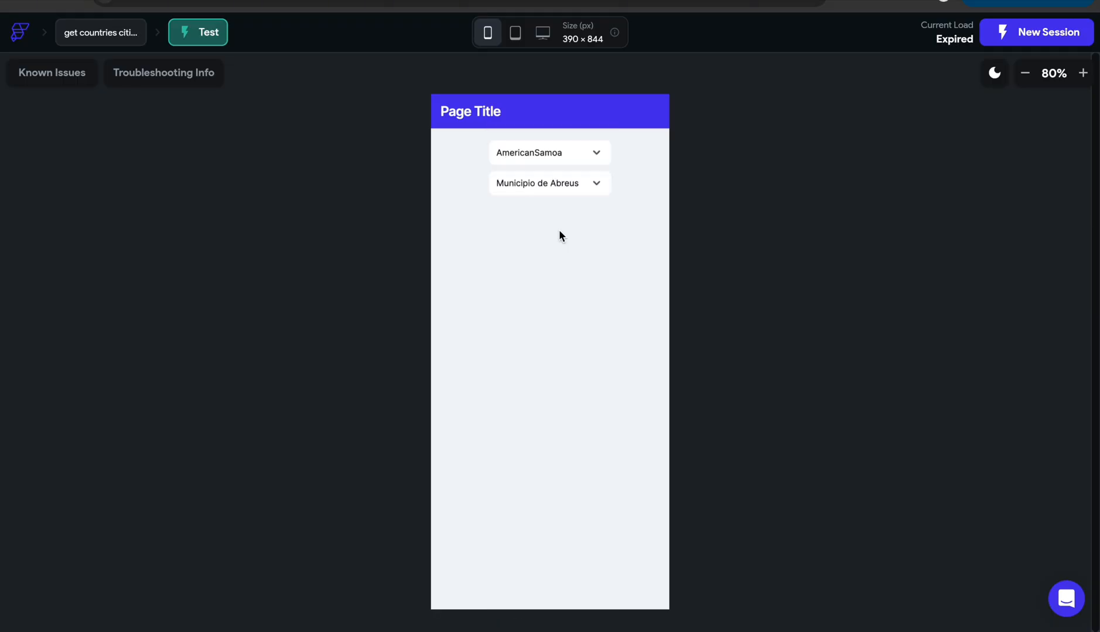
left_click(549, 182)
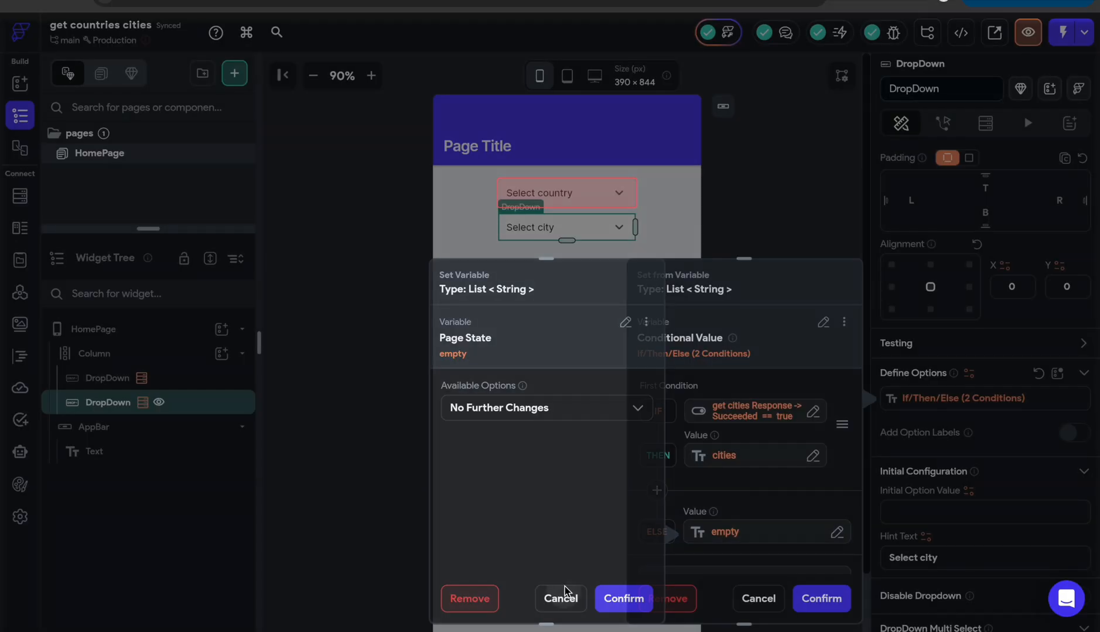
Inspect the HomePage's 'empty' page state list, whose initial item reads 'Cities empty'
left_click(623, 598)
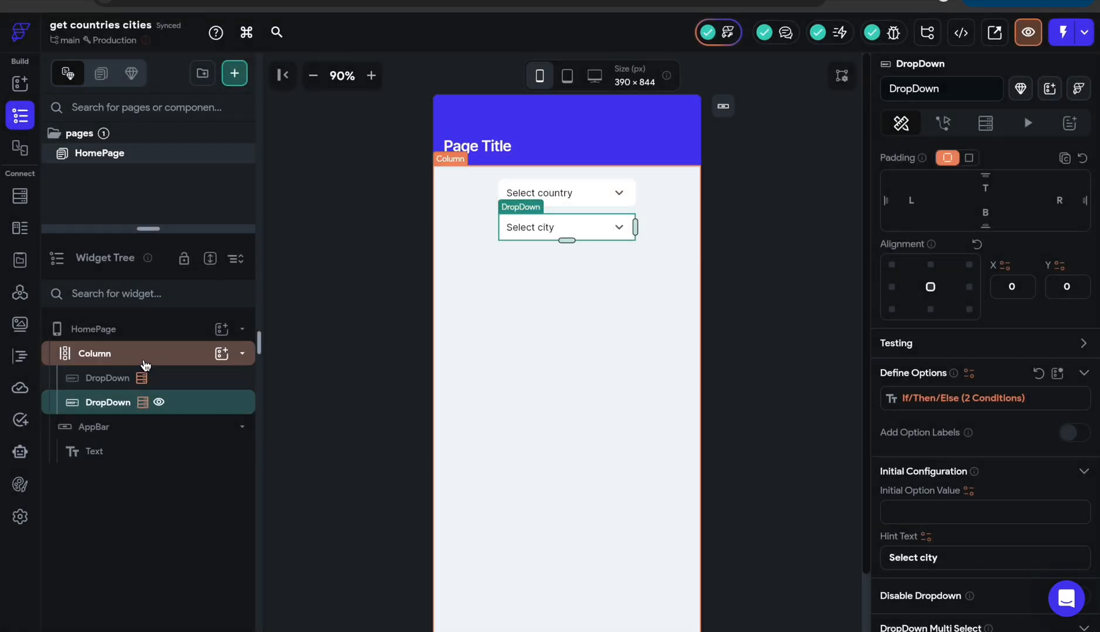
left_click(93, 329)
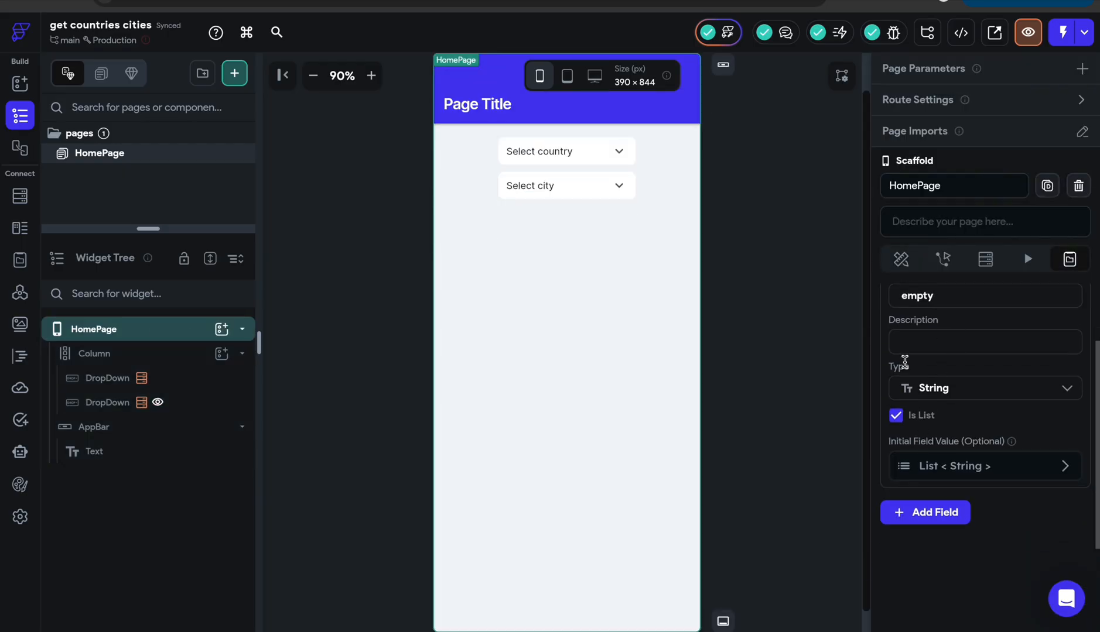
left_click(981, 467)
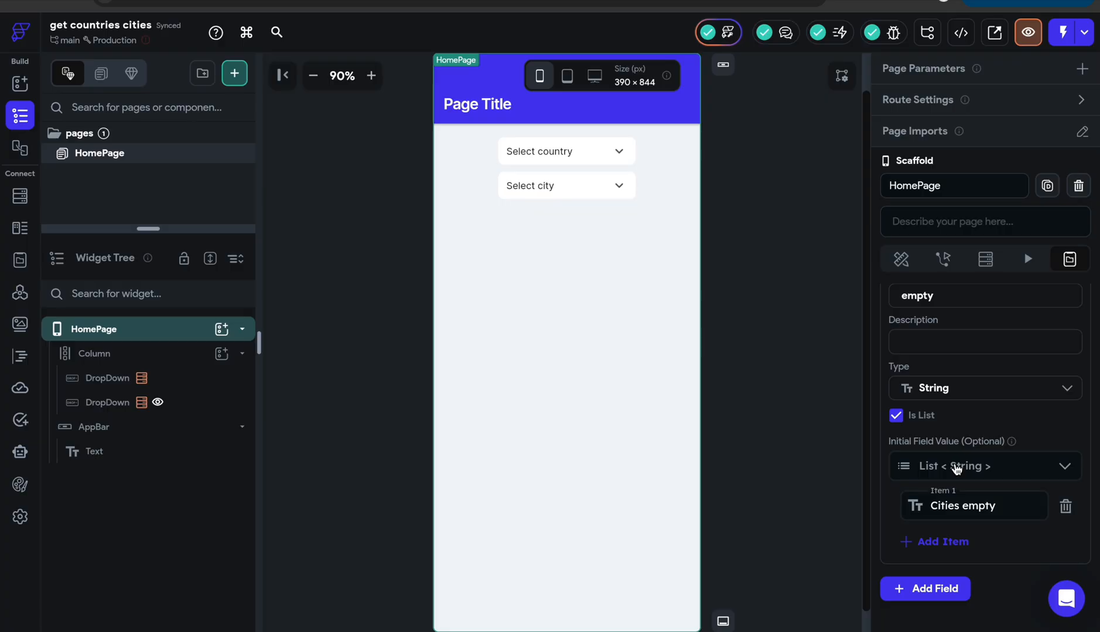
double_click(963, 506)
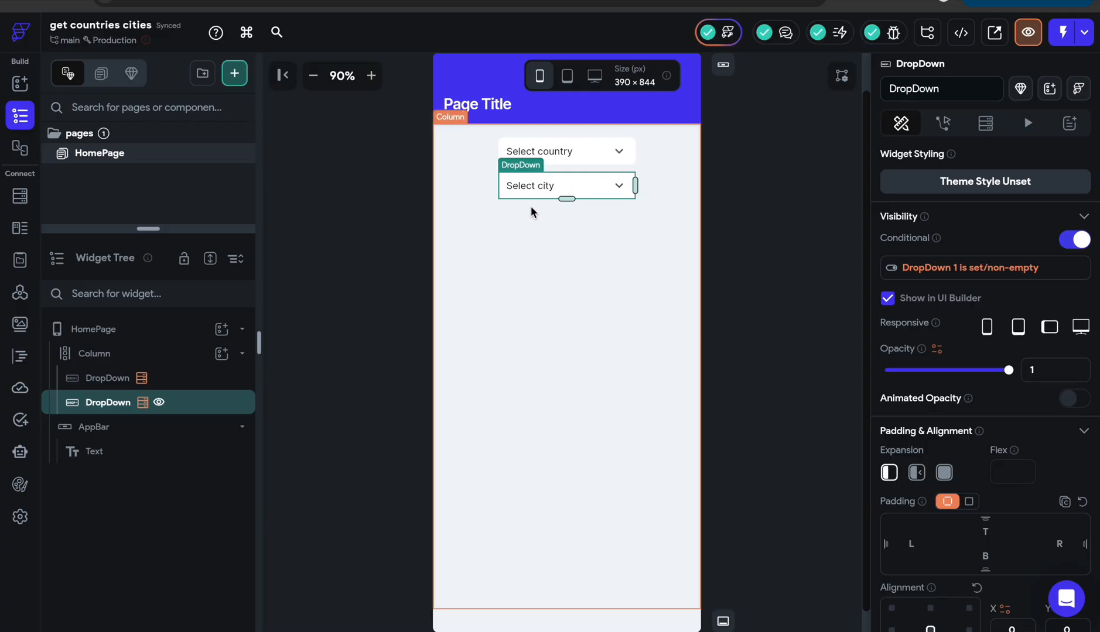
mouse_move(957, 269)
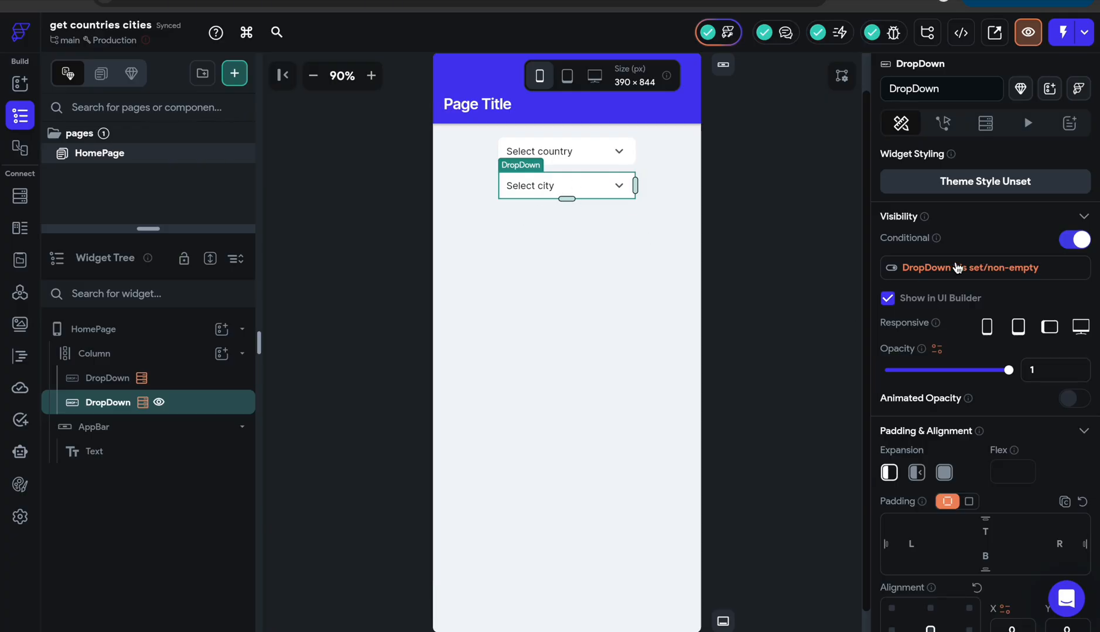
left_click(984, 268)
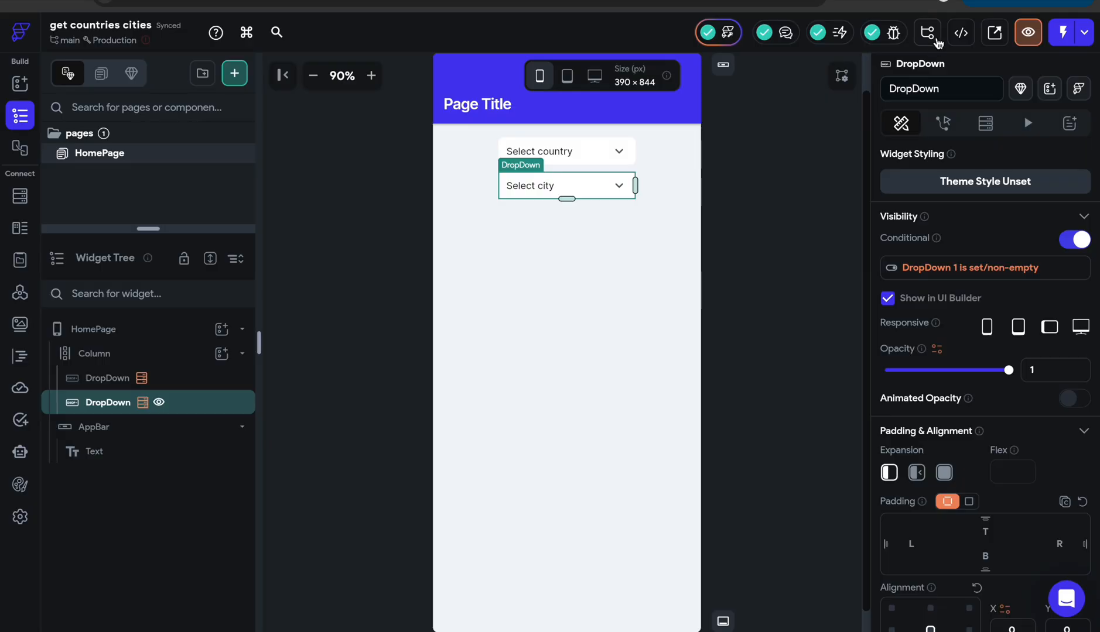
mouse_move(960, 33)
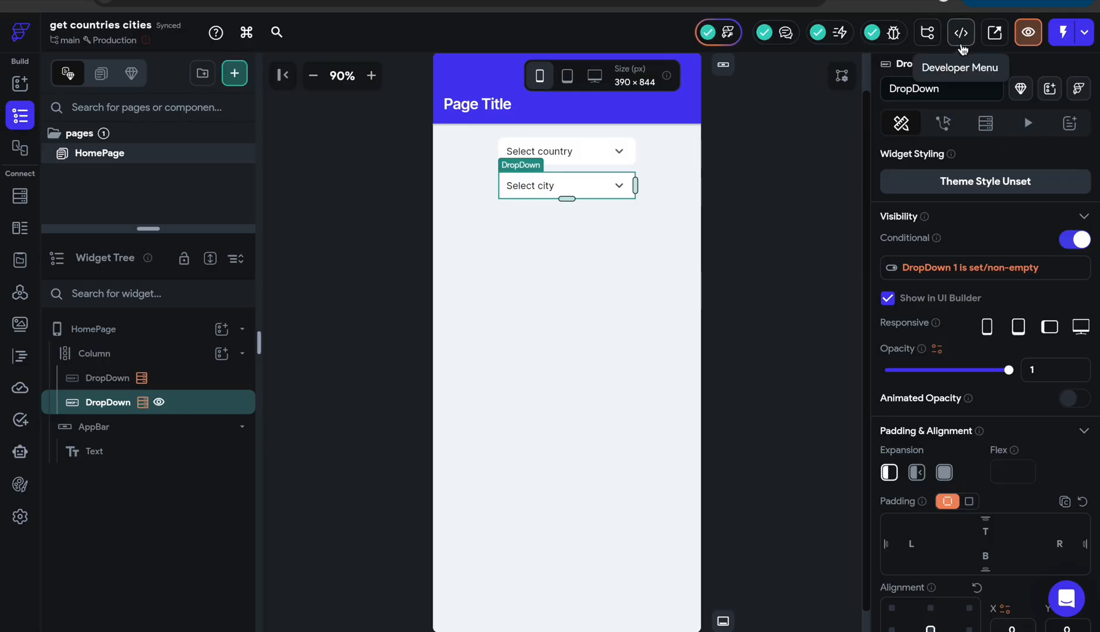